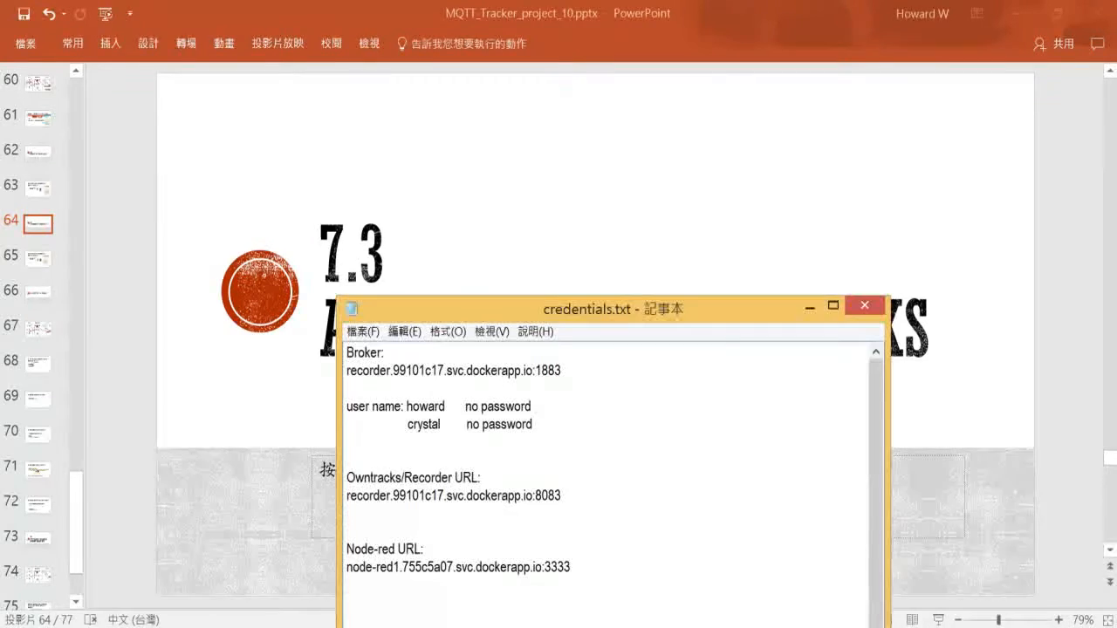
# Minimize the credentials.txt notes and bring the AirServer phone mirror to the front.
pyautogui.click(865, 305)
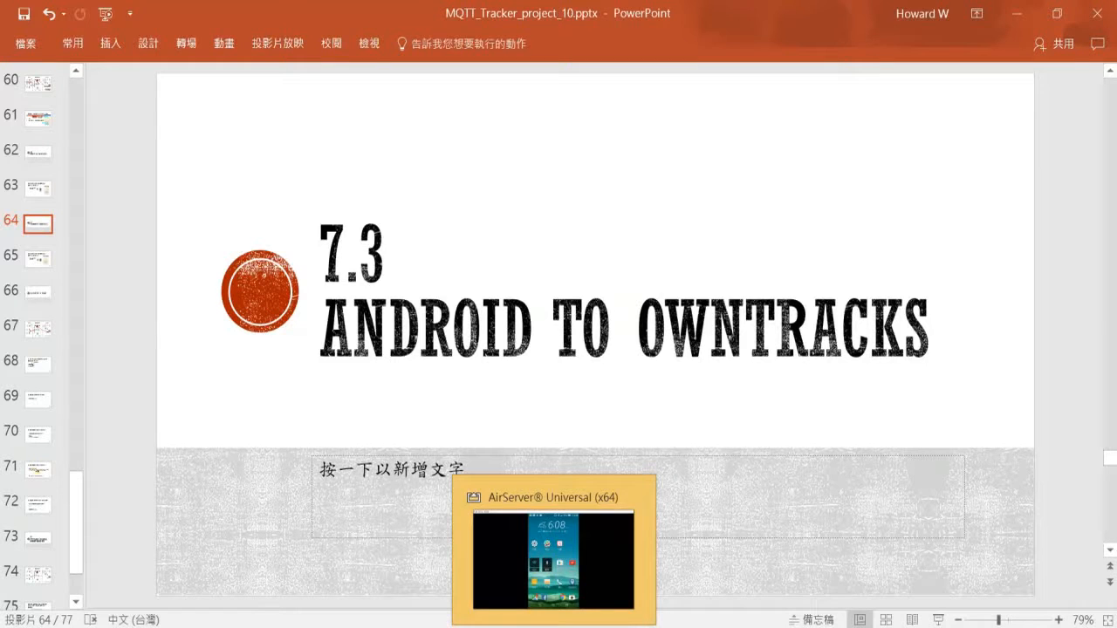
pyautogui.click(554, 562)
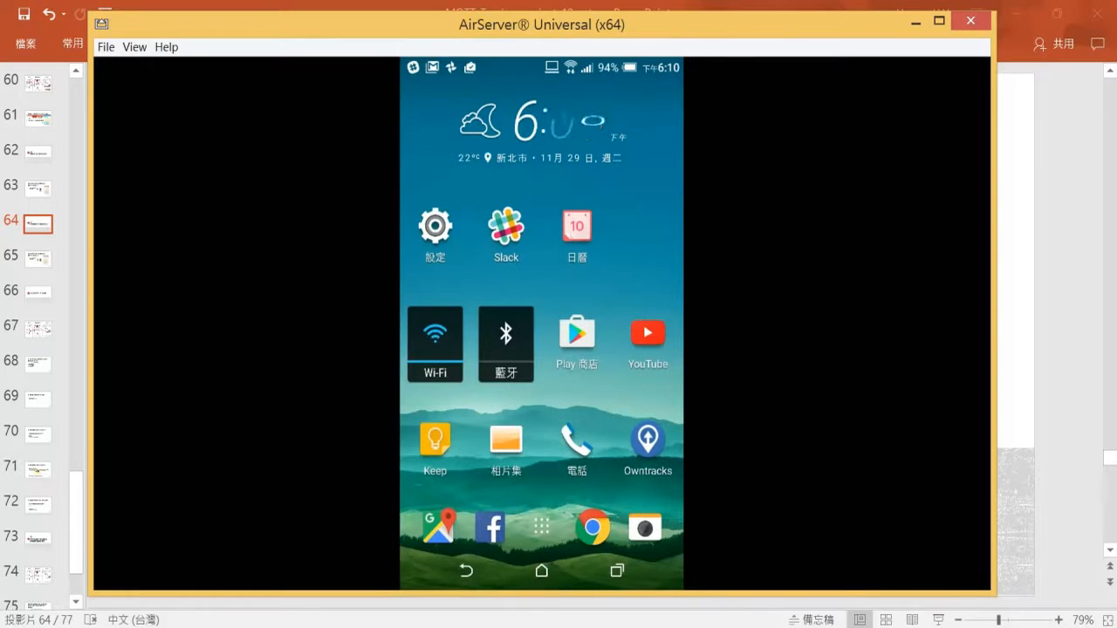
# Launch OwnTracks and open Preferences from its navigation menu.
pyautogui.click(648, 440)
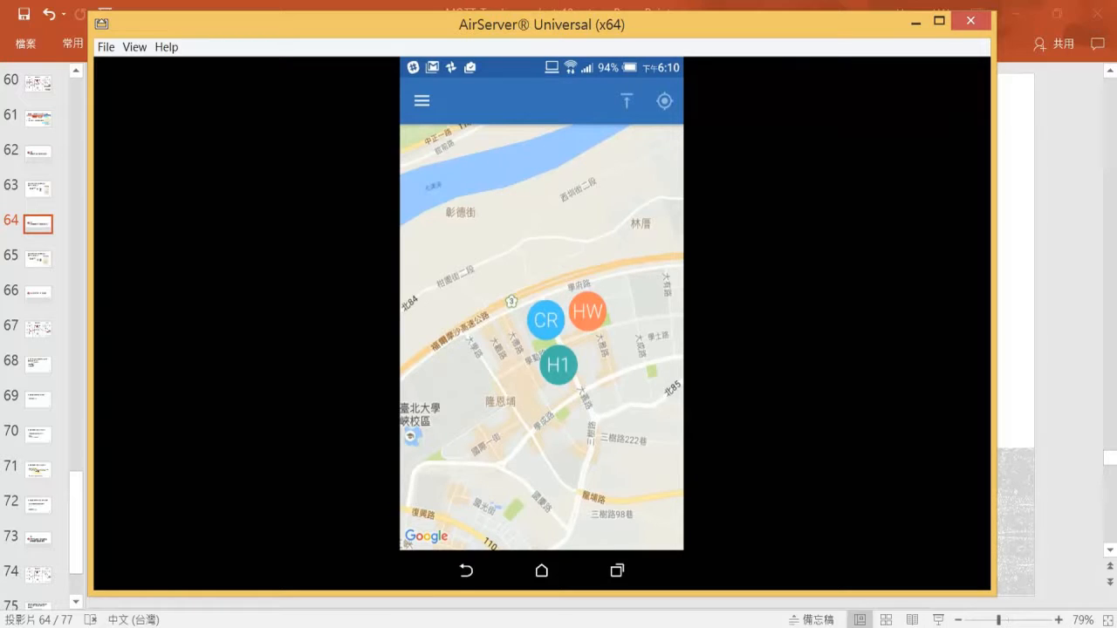
pyautogui.click(421, 101)
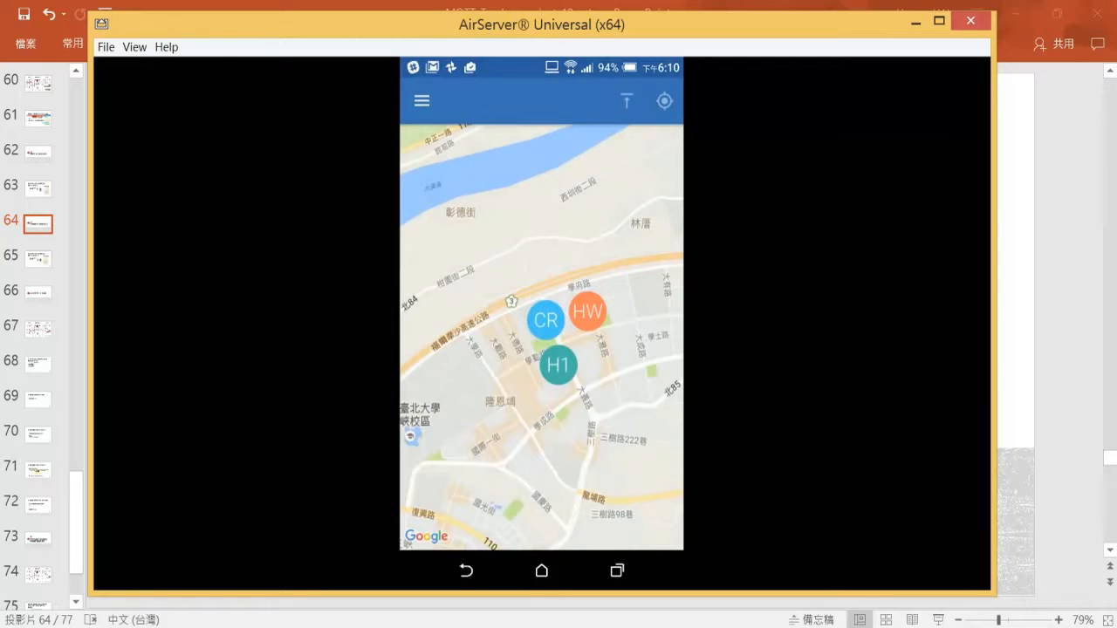
pyautogui.click(421, 100)
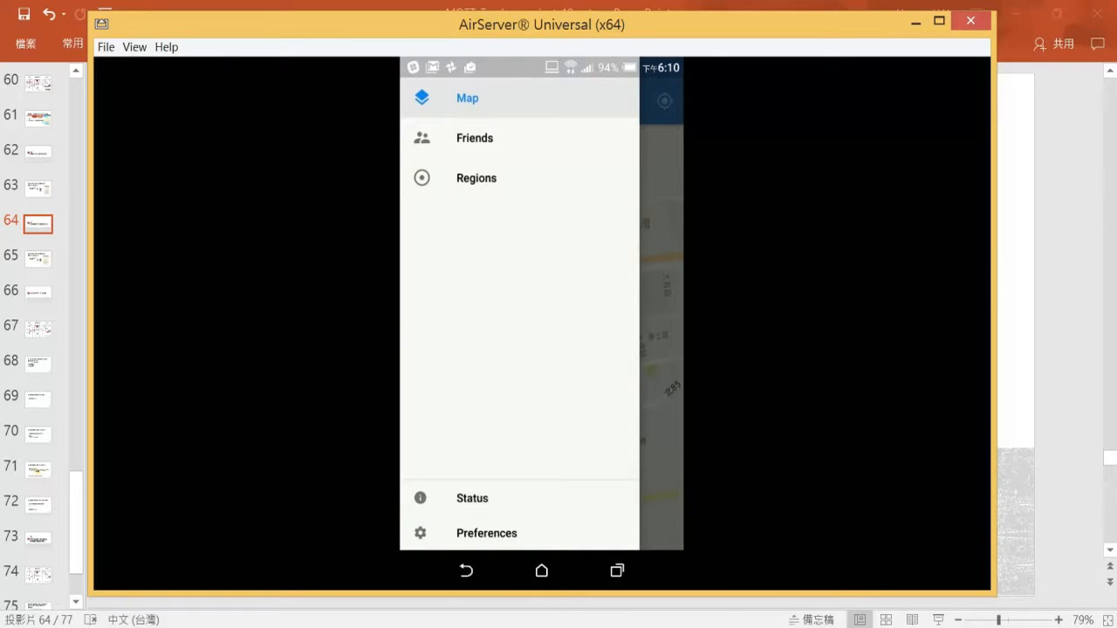
pyautogui.click(486, 533)
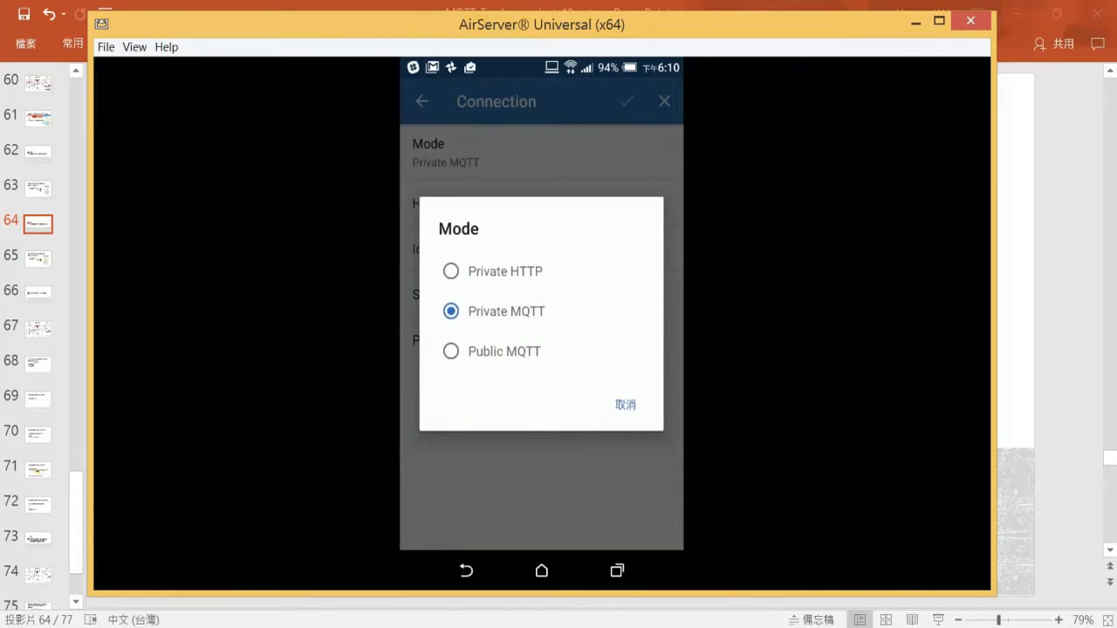
# Keep Private MQTT and set host recorder.99101c17.svc.dockerapp.io with port 1883.
pyautogui.click(625, 404)
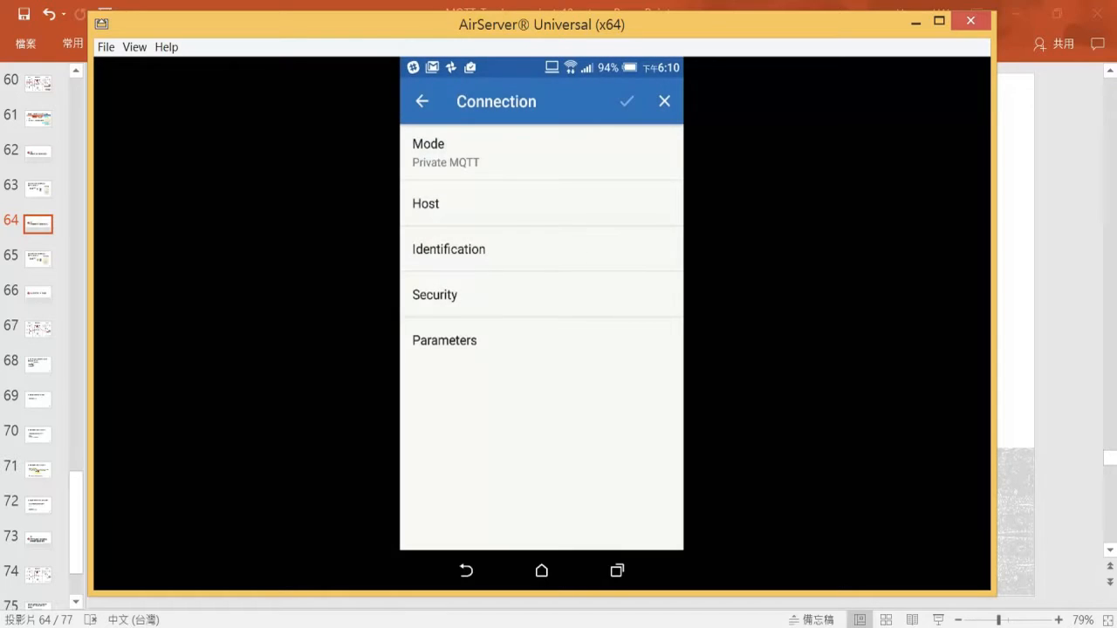
pyautogui.click(540, 203)
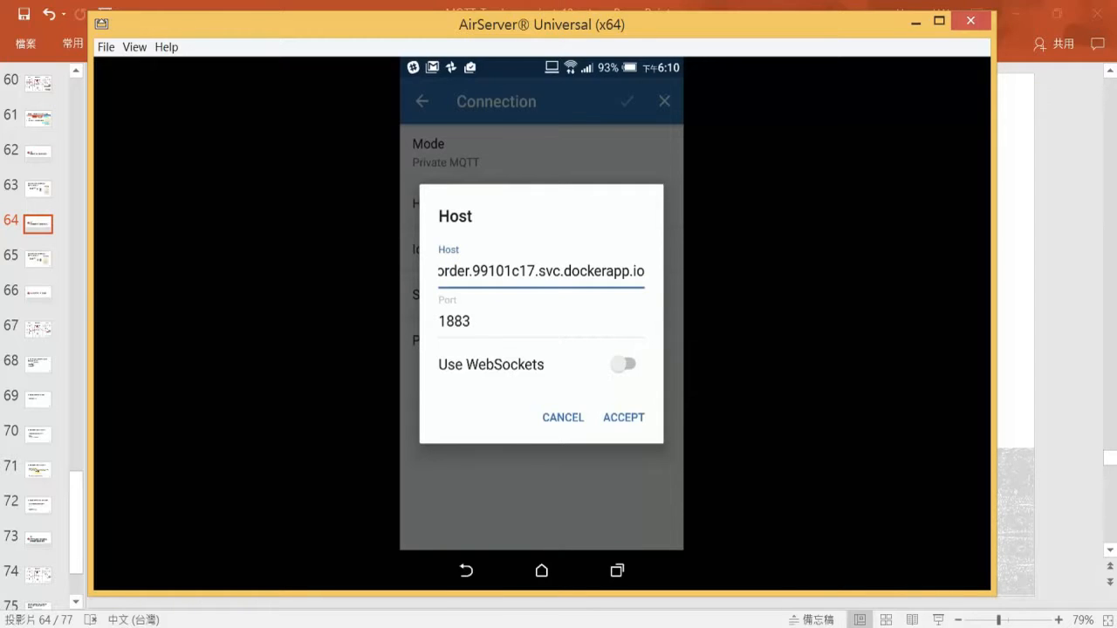
pyautogui.click(540, 271)
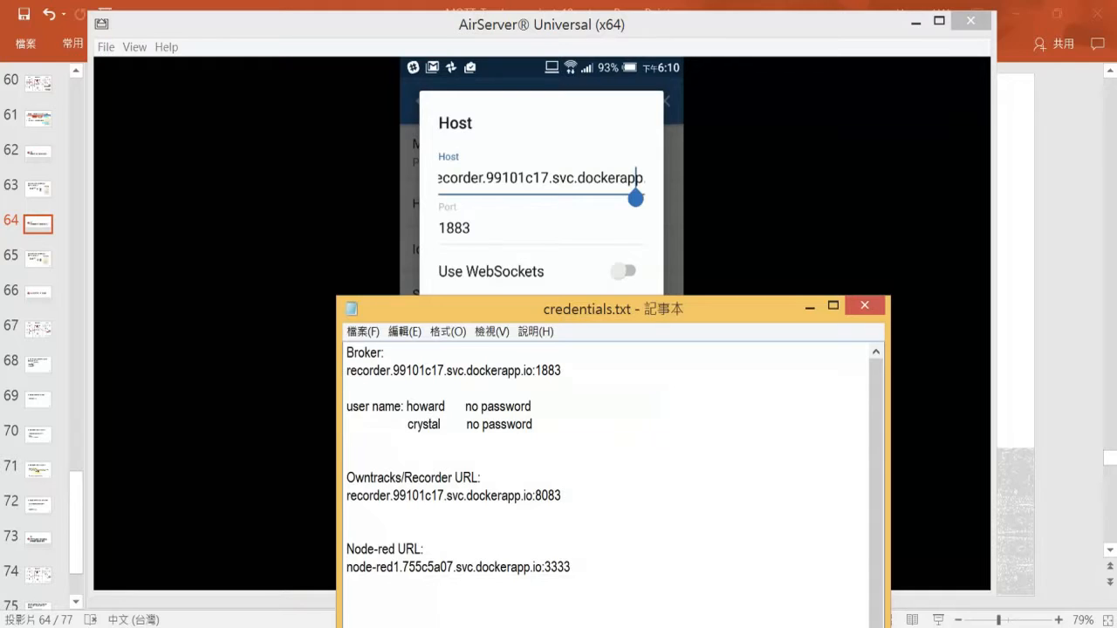
pyautogui.doubleClick(441, 370)
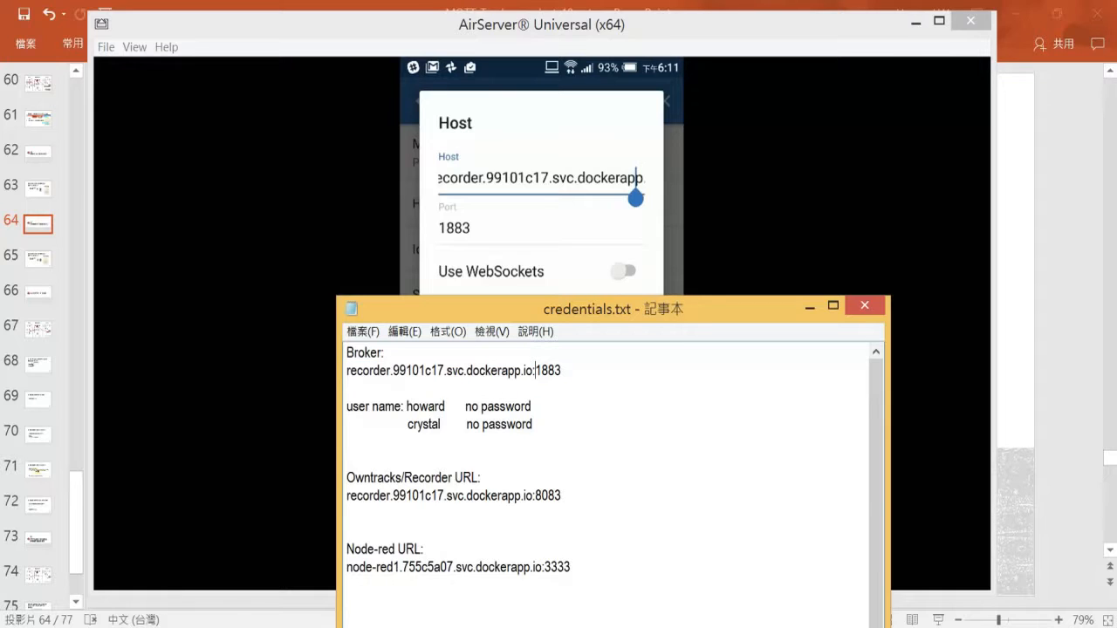
pyautogui.doubleClick(548, 370)
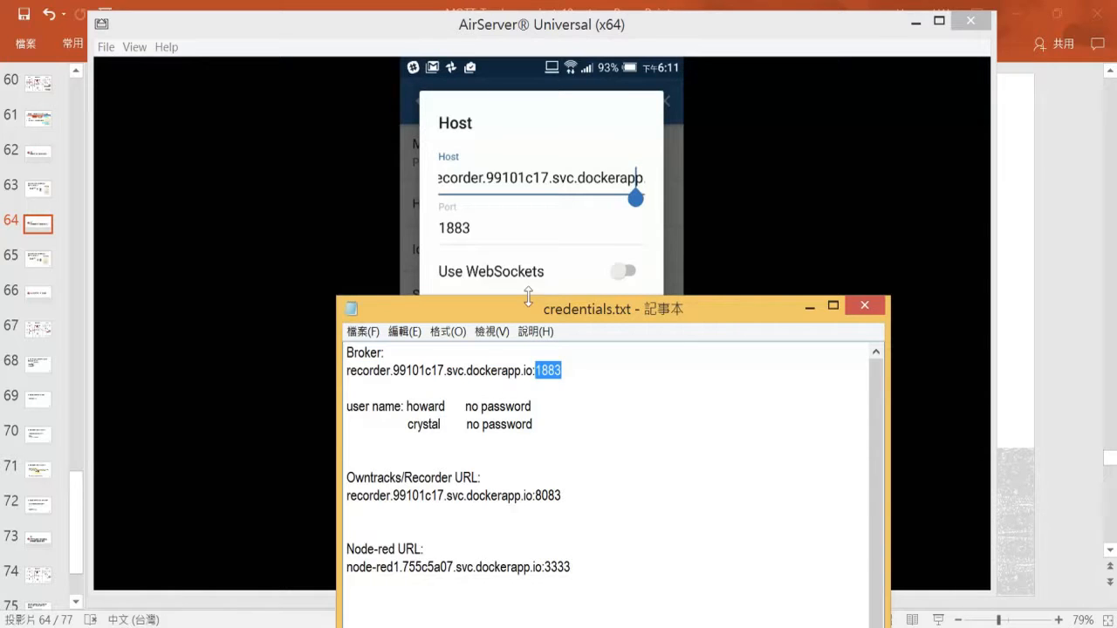
pyautogui.moveTo(587, 309); pyautogui.dragTo(532, 333)
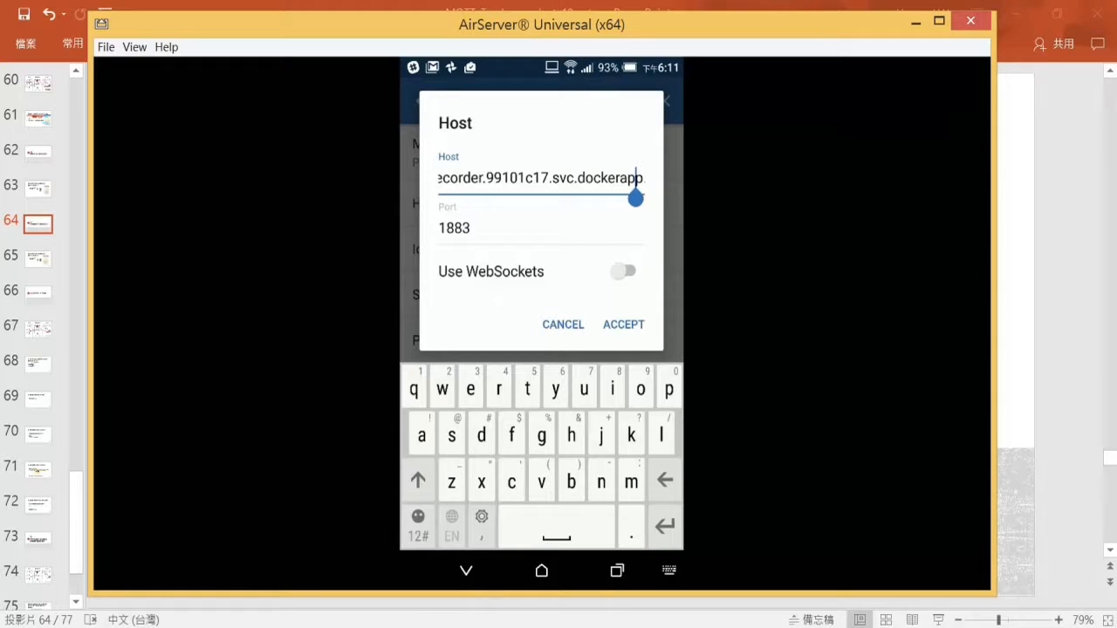
pyautogui.click(622, 323)
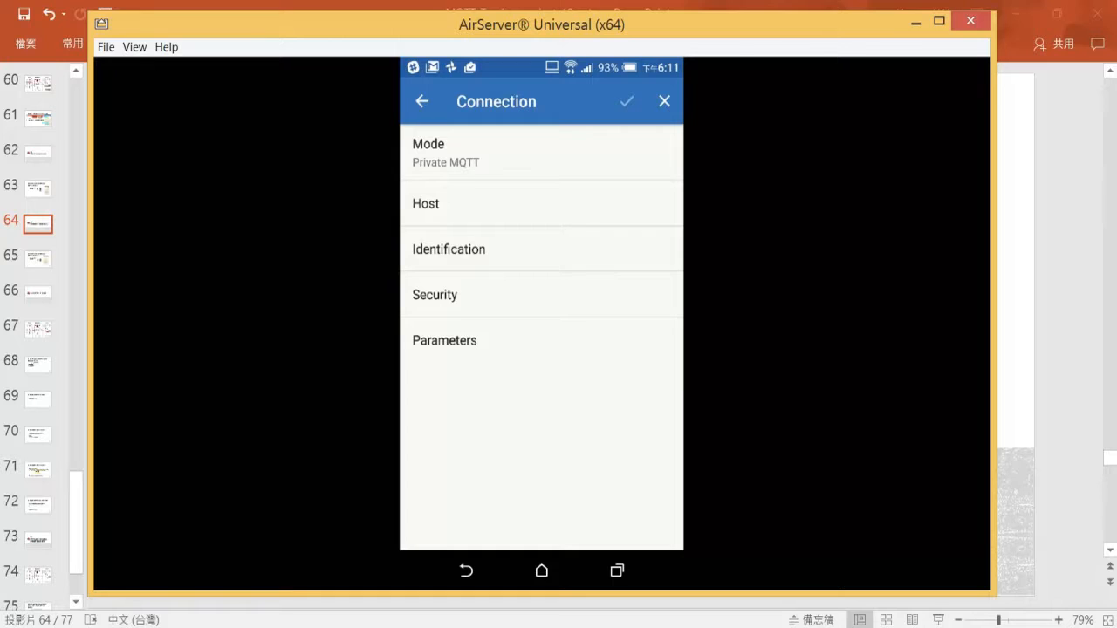
# Open Identification and enter username crystal and its password.
pyautogui.click(448, 248)
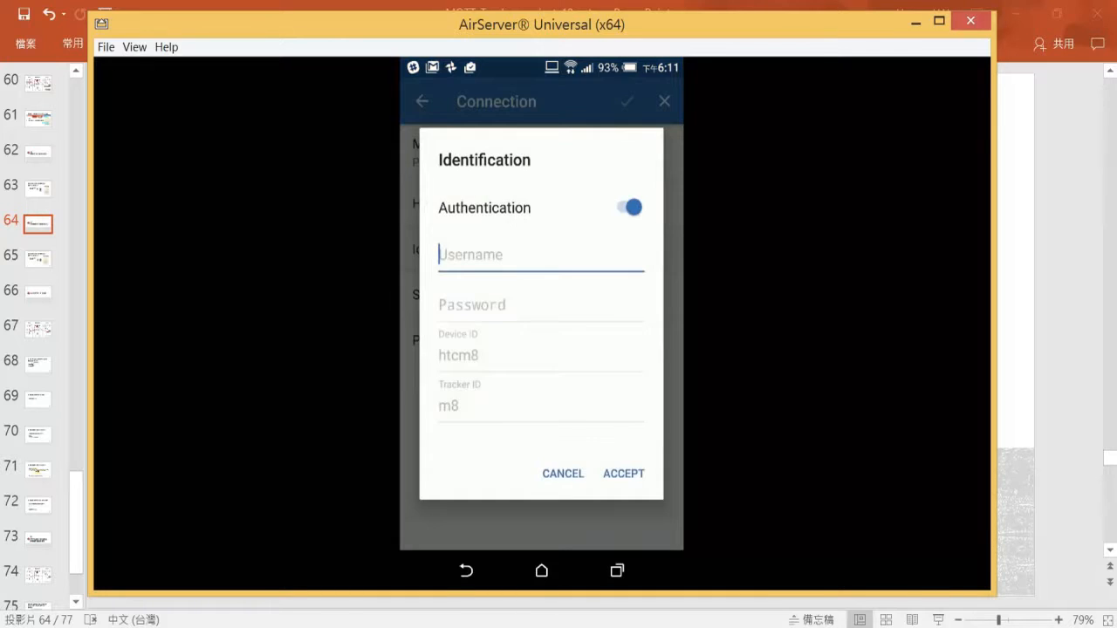
pyautogui.click(541, 254)
pyautogui.write('crysr')
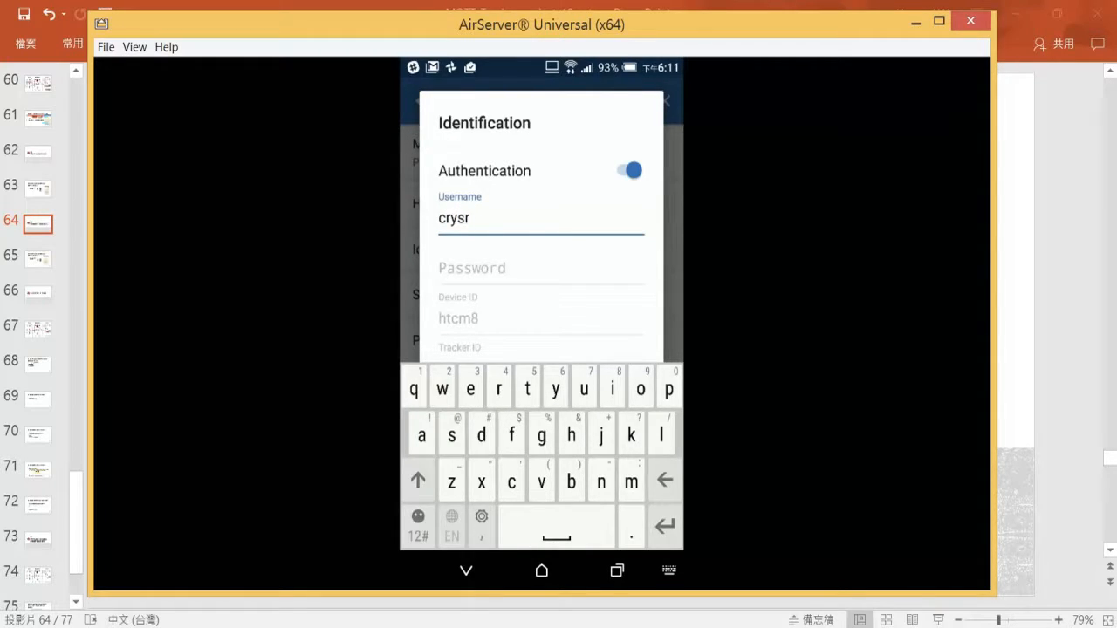
pyautogui.write('tal')
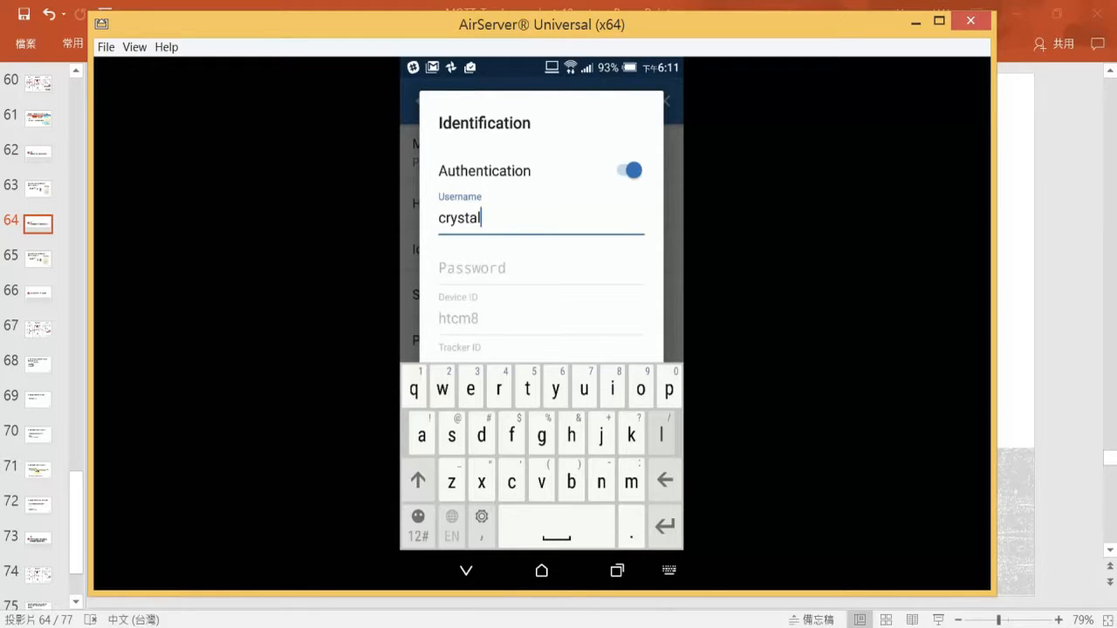
pyautogui.click(540, 268)
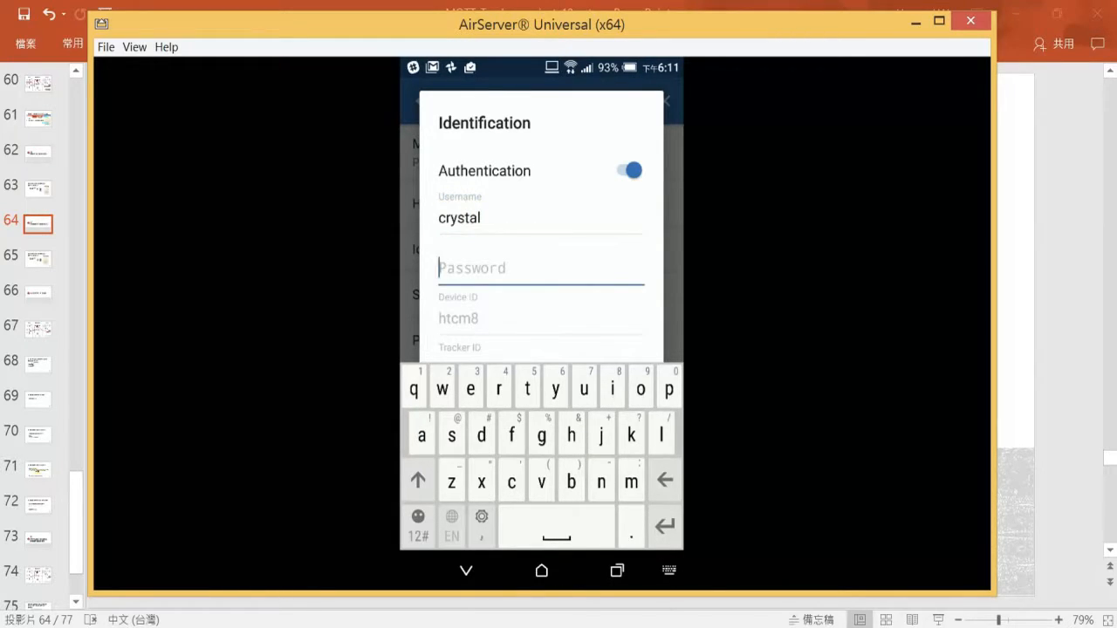
pyautogui.write('••y')
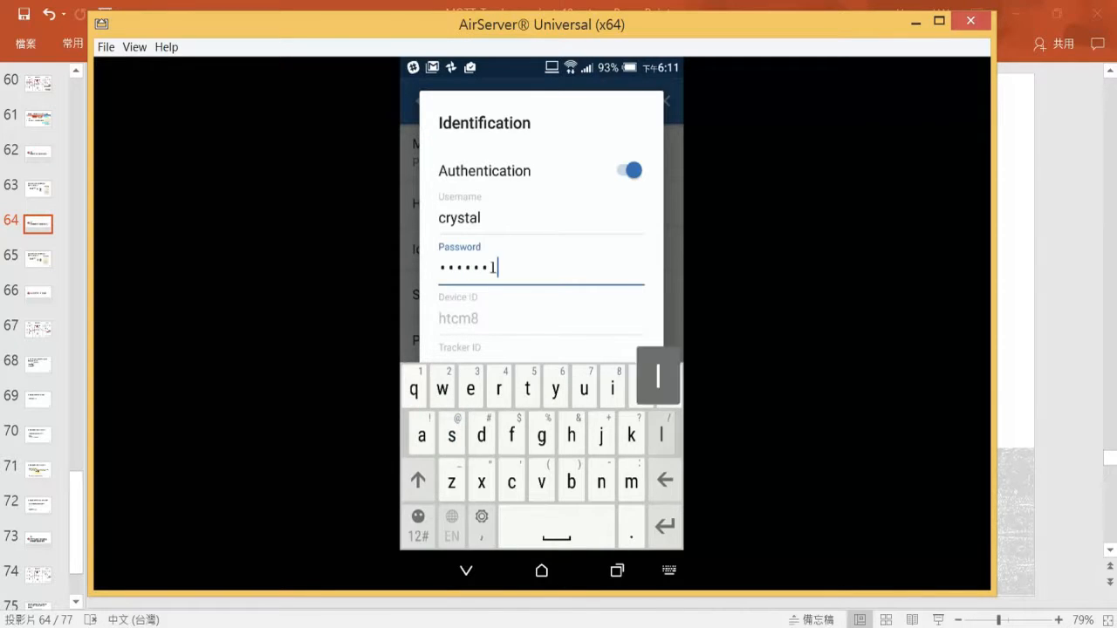
pyautogui.click(541, 318)
pyautogui.write('an')
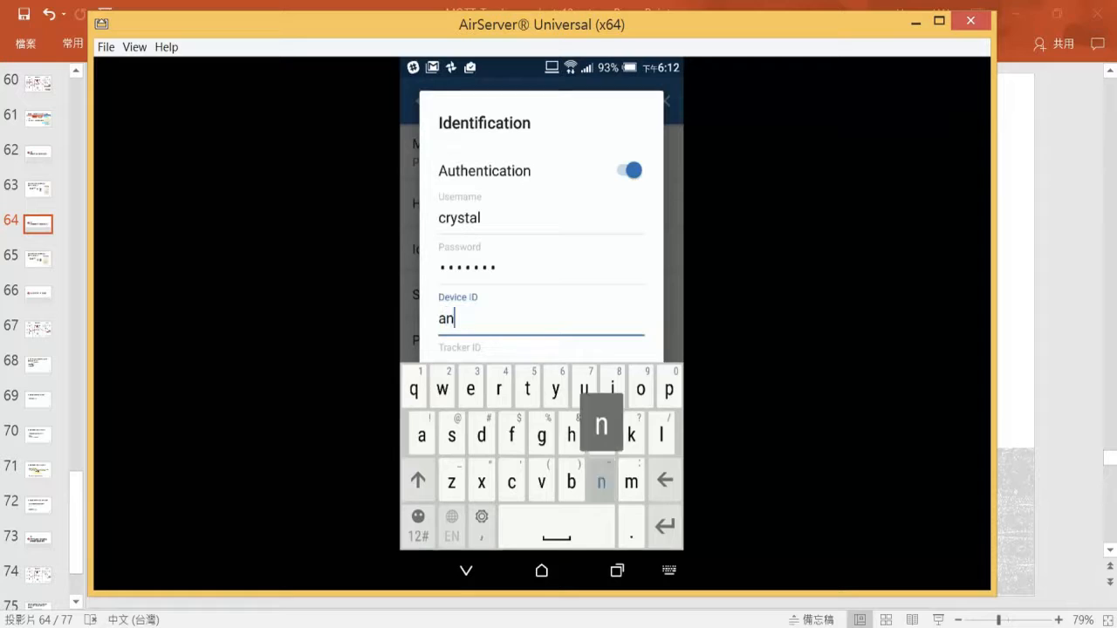
# Enter device ID android1 and tracker ID C1, then accept the identification.
pyautogui.click(481, 434)
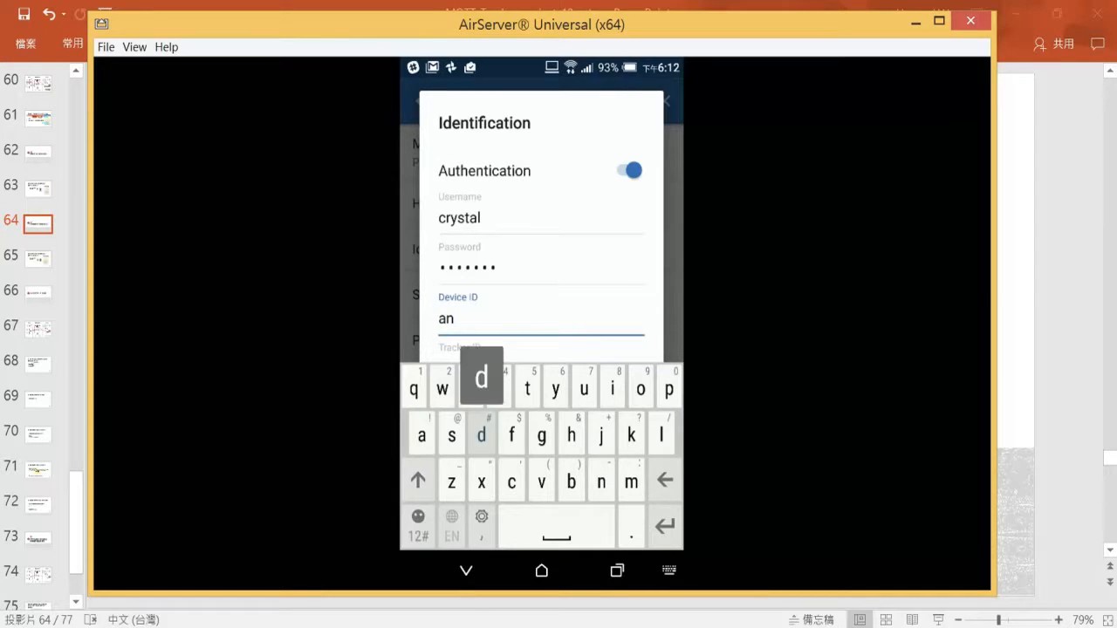
pyautogui.write('drk')
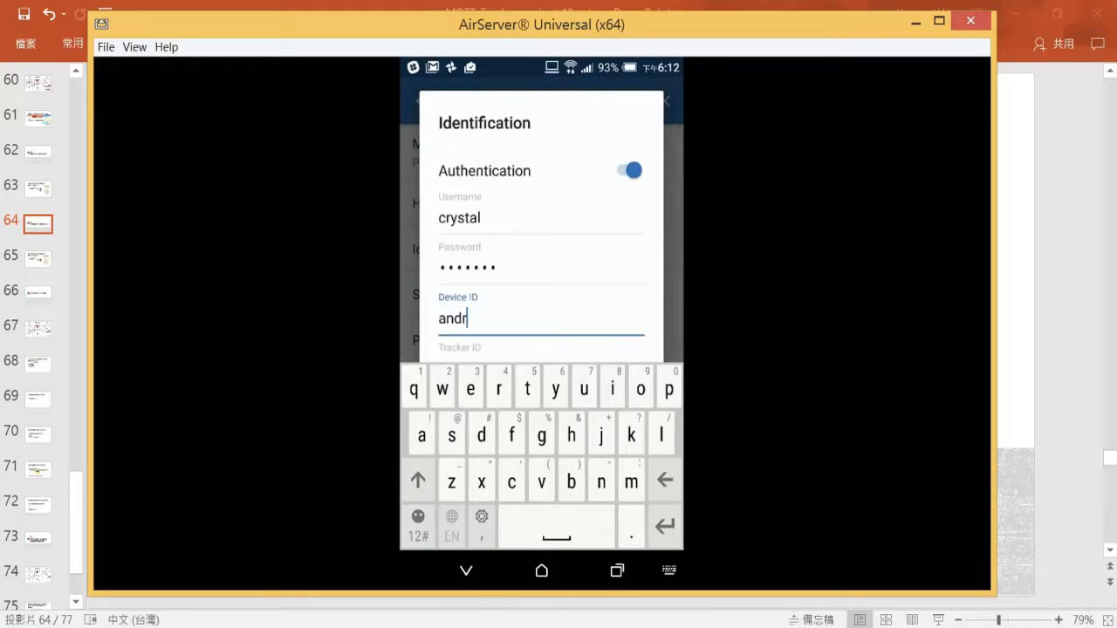
pyautogui.write('oid')
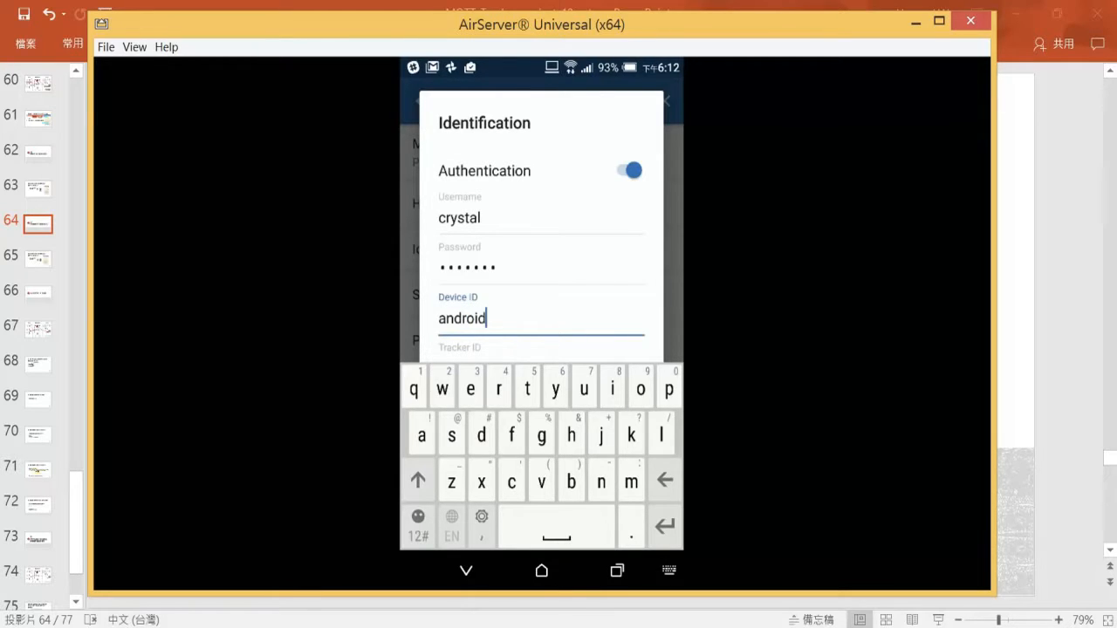
pyautogui.click(417, 524)
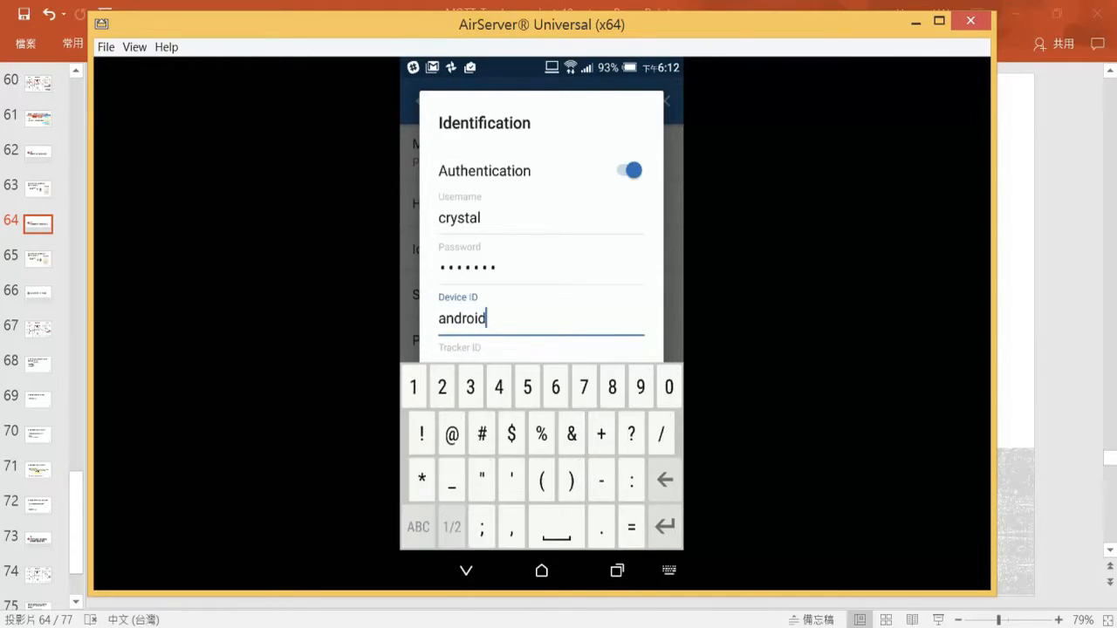
pyautogui.write('1')
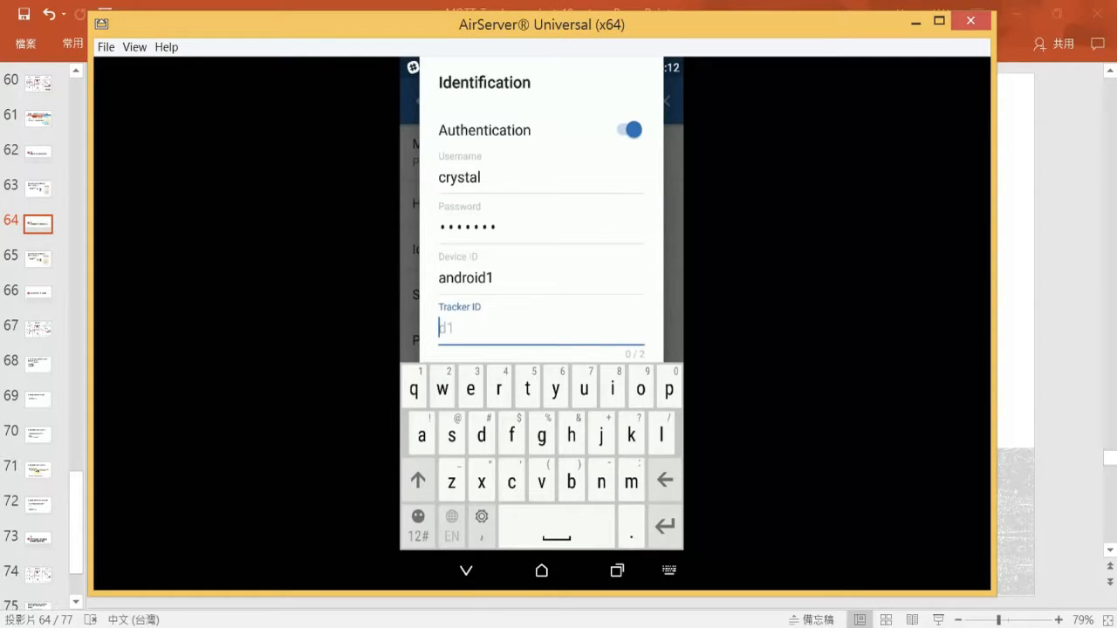
pyautogui.click(418, 480)
pyautogui.write('C')
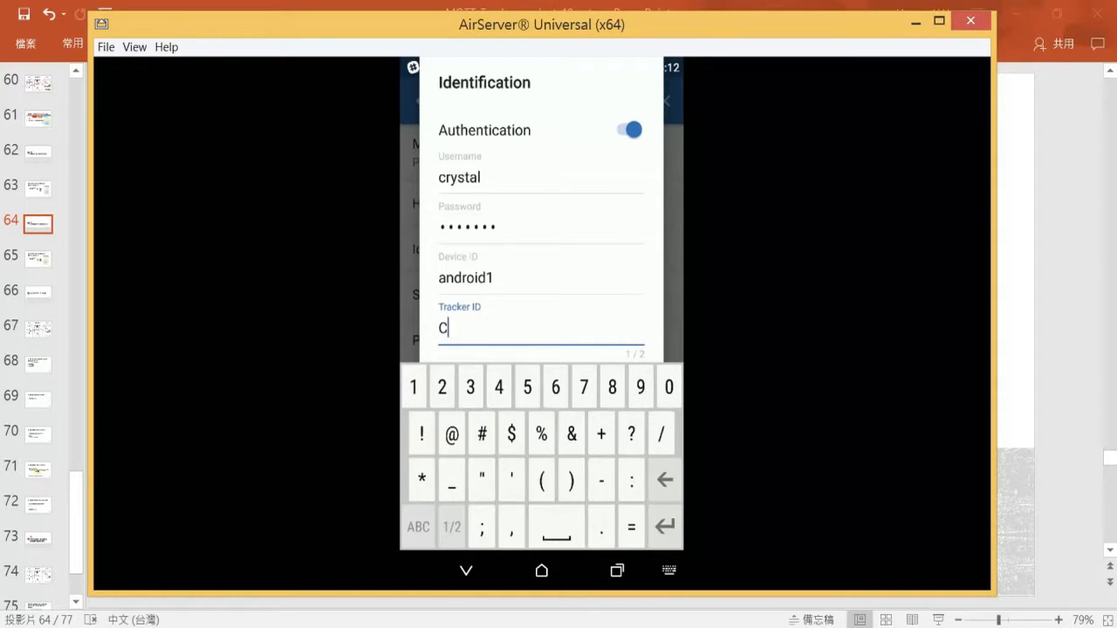
pyautogui.click(412, 387)
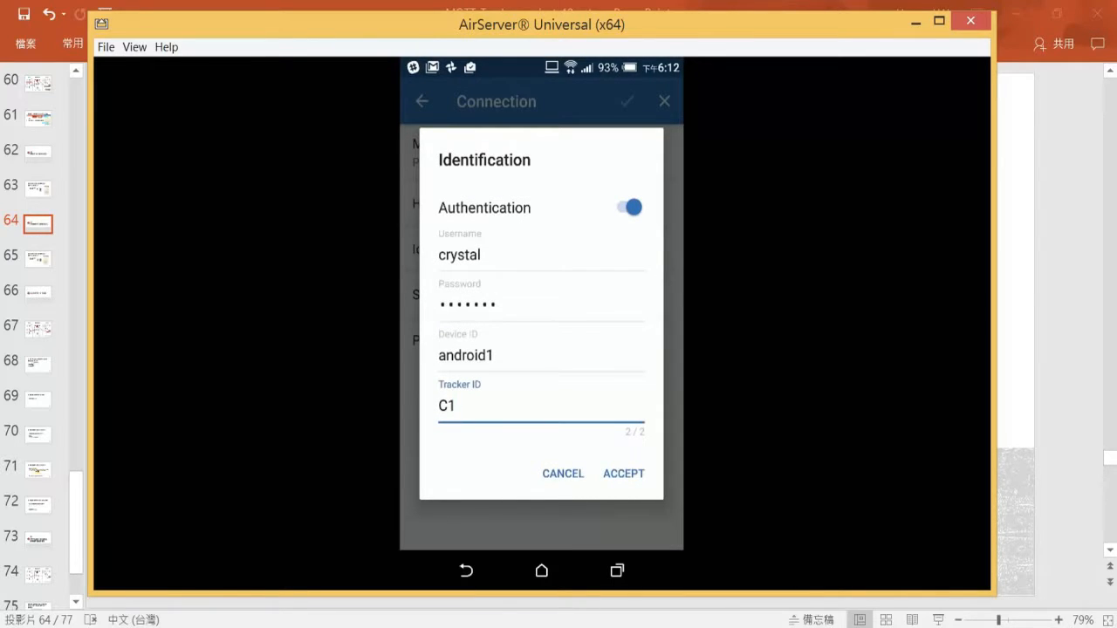
pyautogui.click(623, 473)
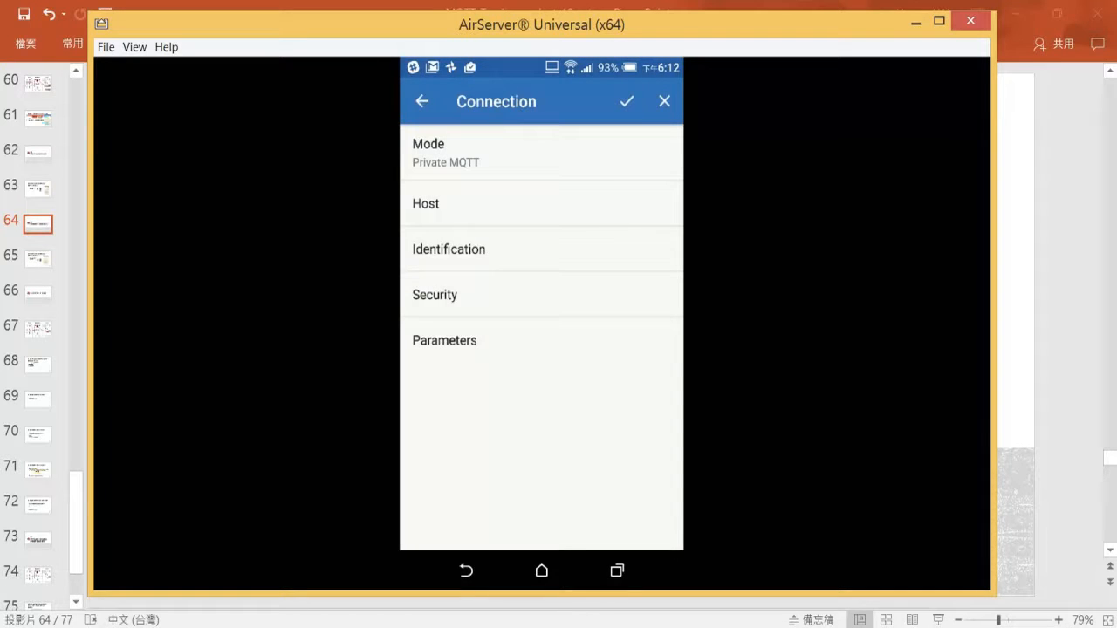
# Back out of connection settings to the Preferences list showing Private MQTT.
pyautogui.click(434, 294)
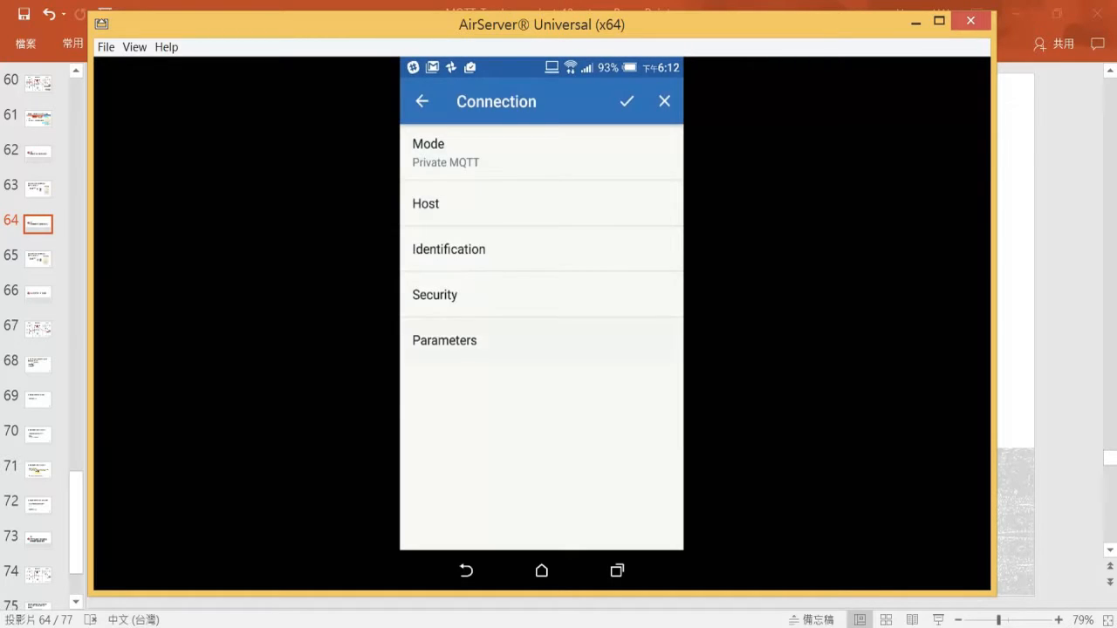
pyautogui.click(444, 340)
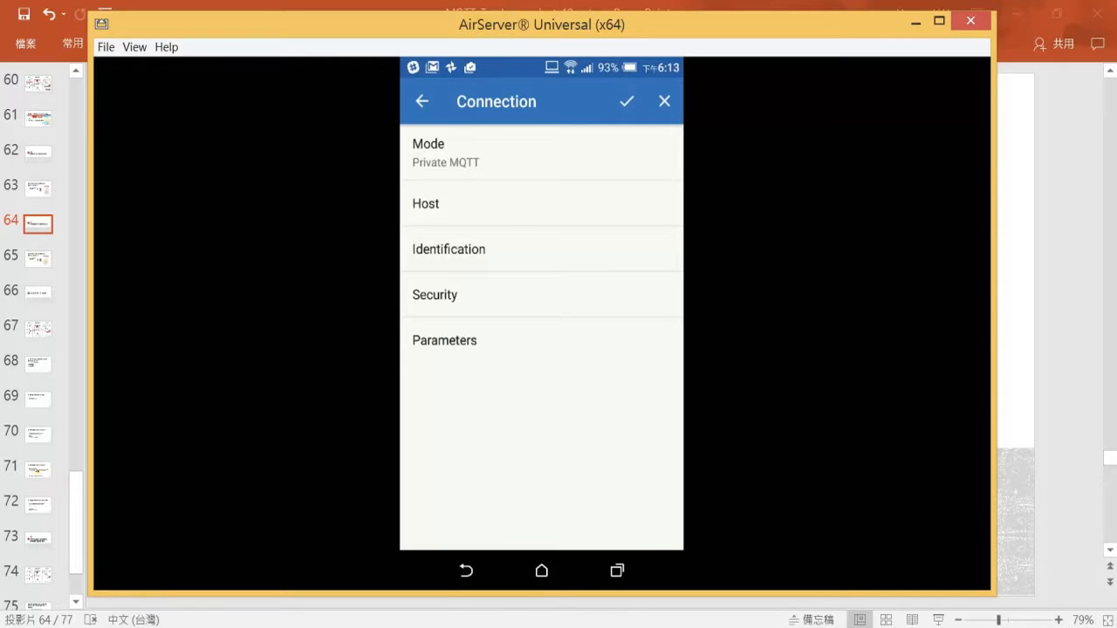
pyautogui.click(421, 101)
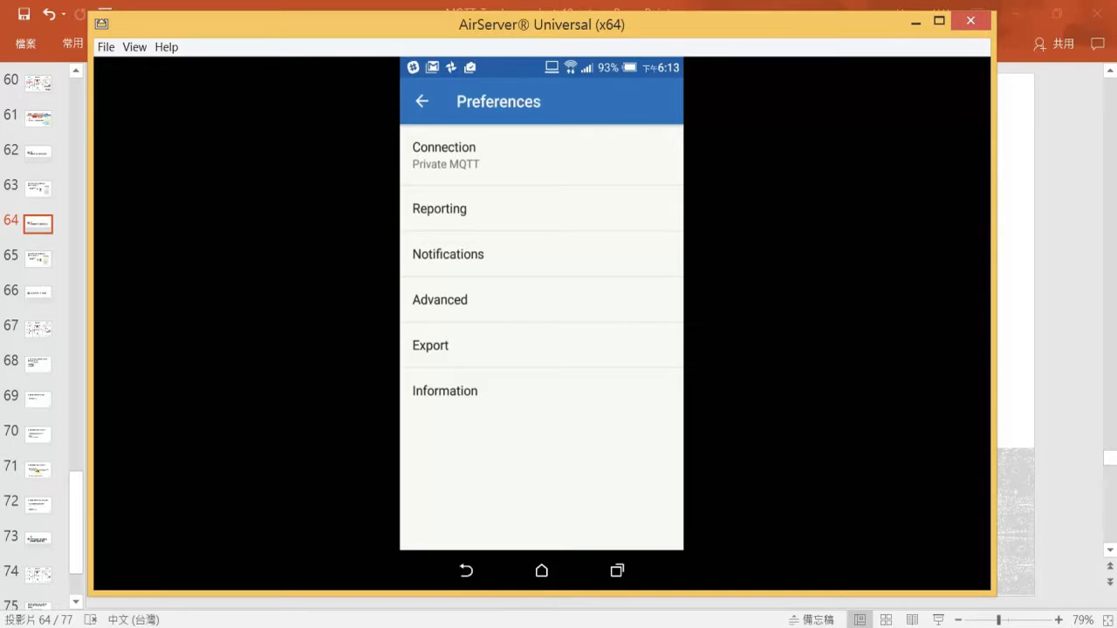
# Check the Status page shows Connected with an empty queue, then reopen the drawer.
pyautogui.click(421, 101)
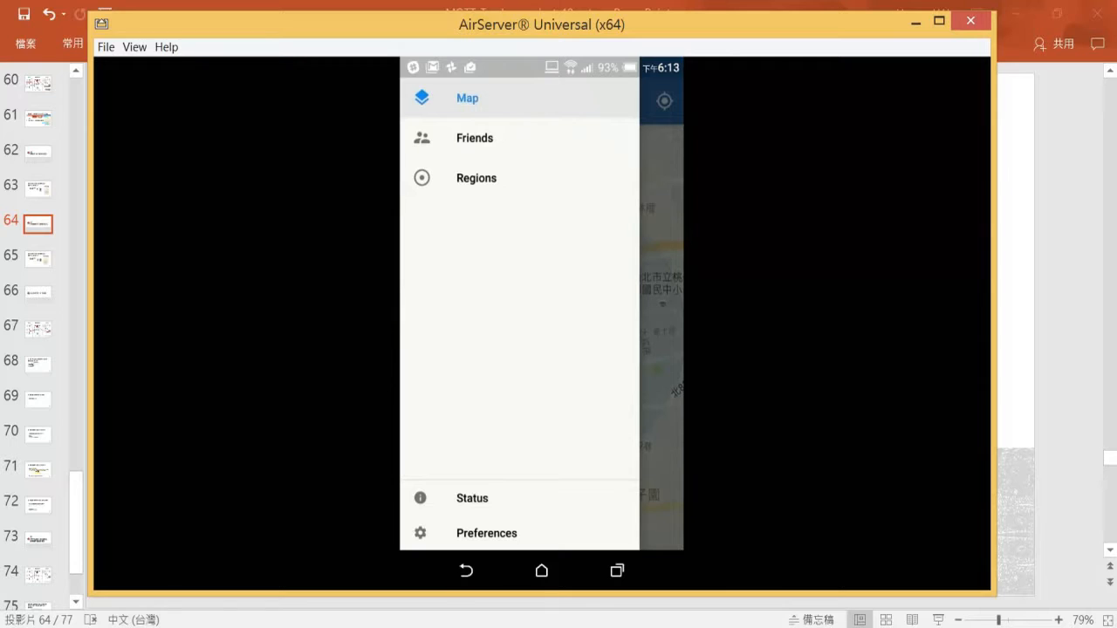
pyautogui.click(471, 498)
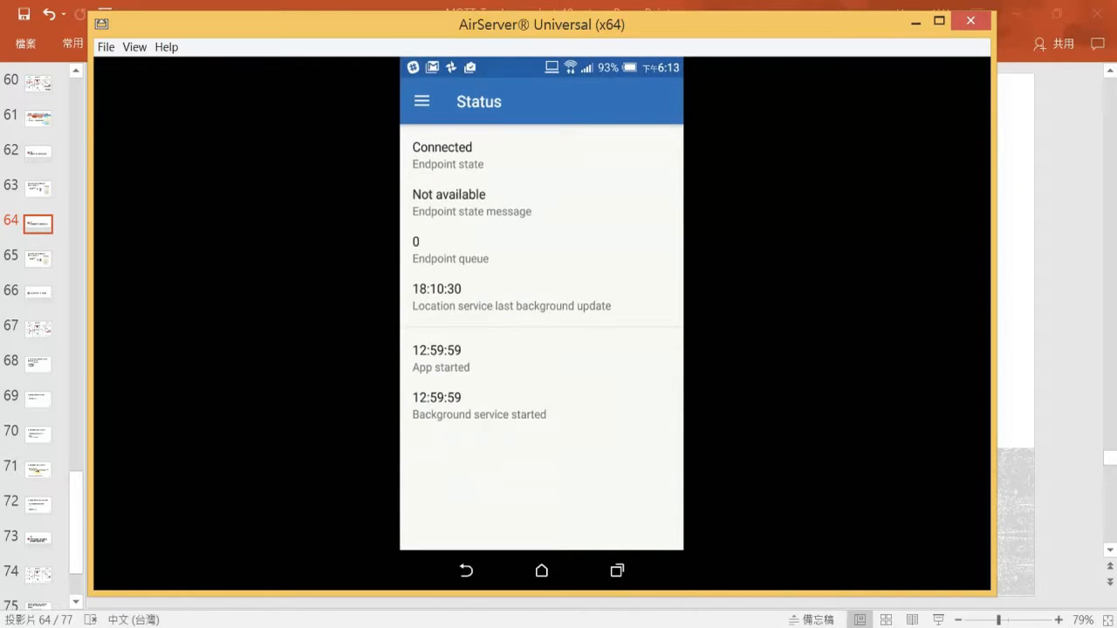
pyautogui.moveTo(509, 232)
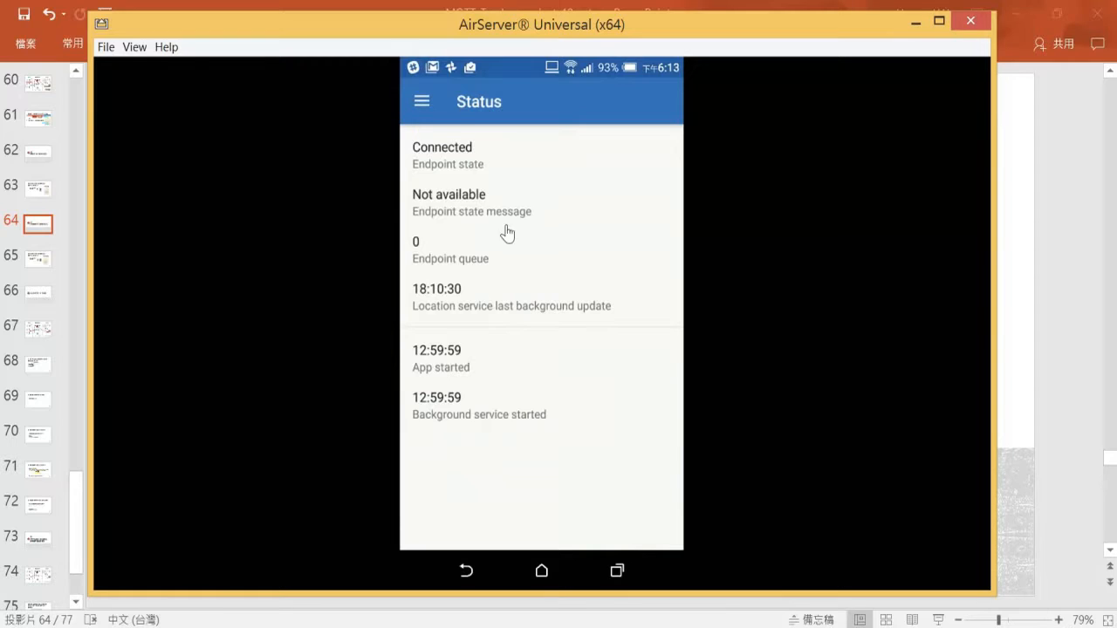
pyautogui.moveTo(443, 170)
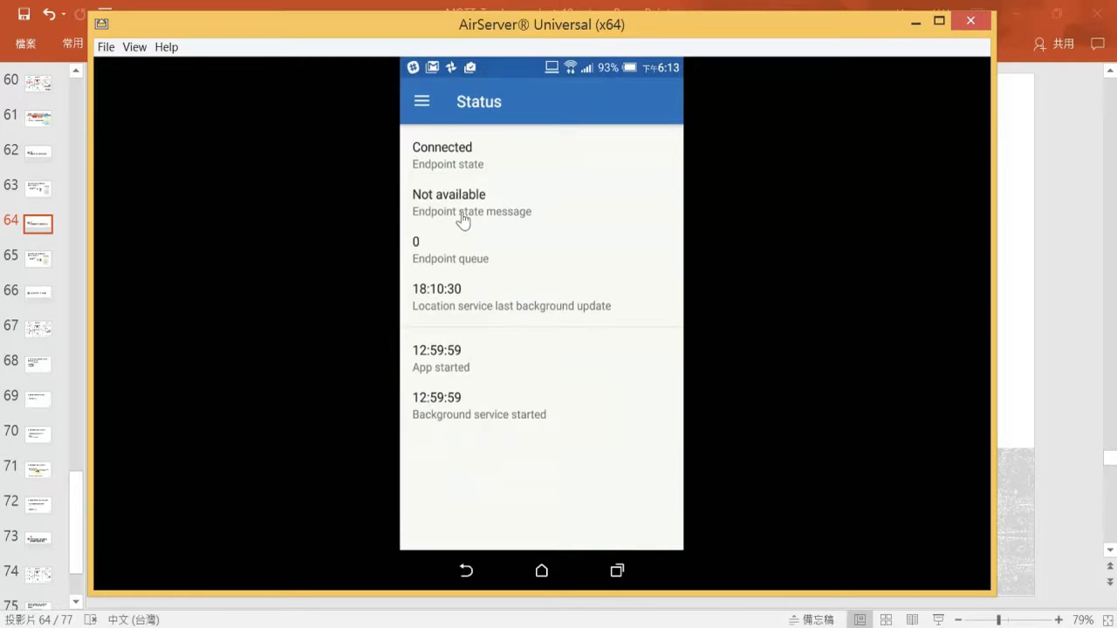
pyautogui.moveTo(493, 215)
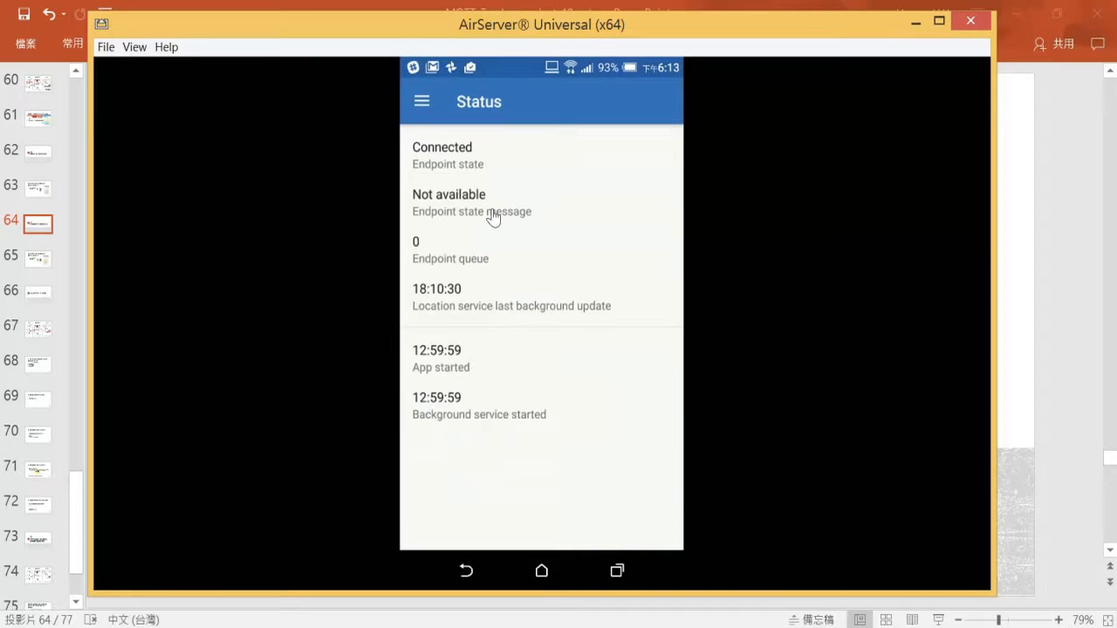
pyautogui.moveTo(471, 399)
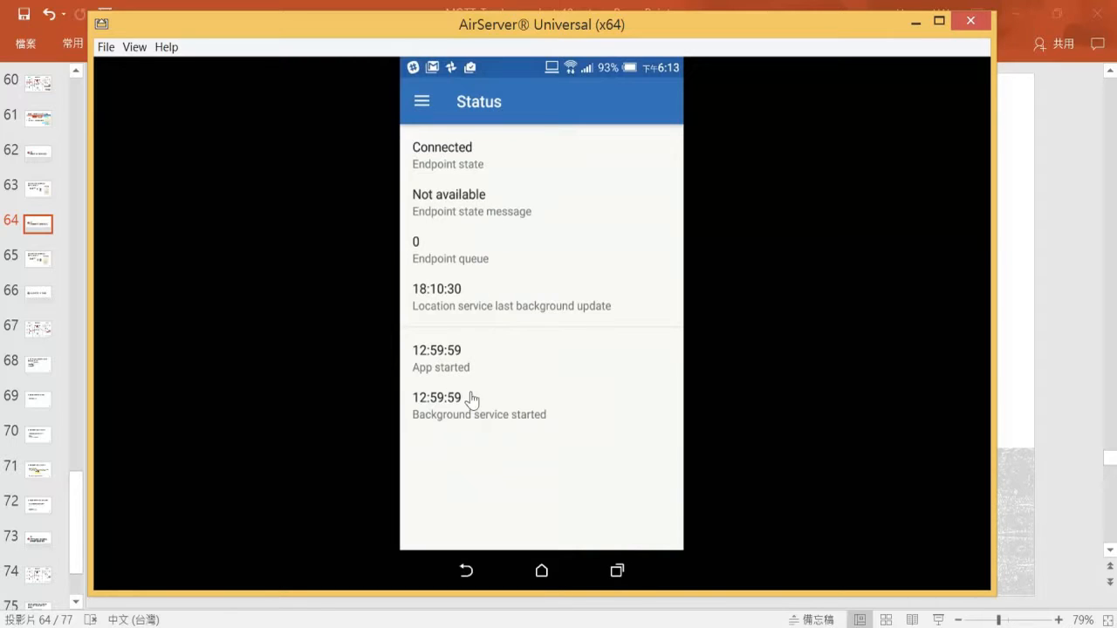
pyautogui.moveTo(421, 305)
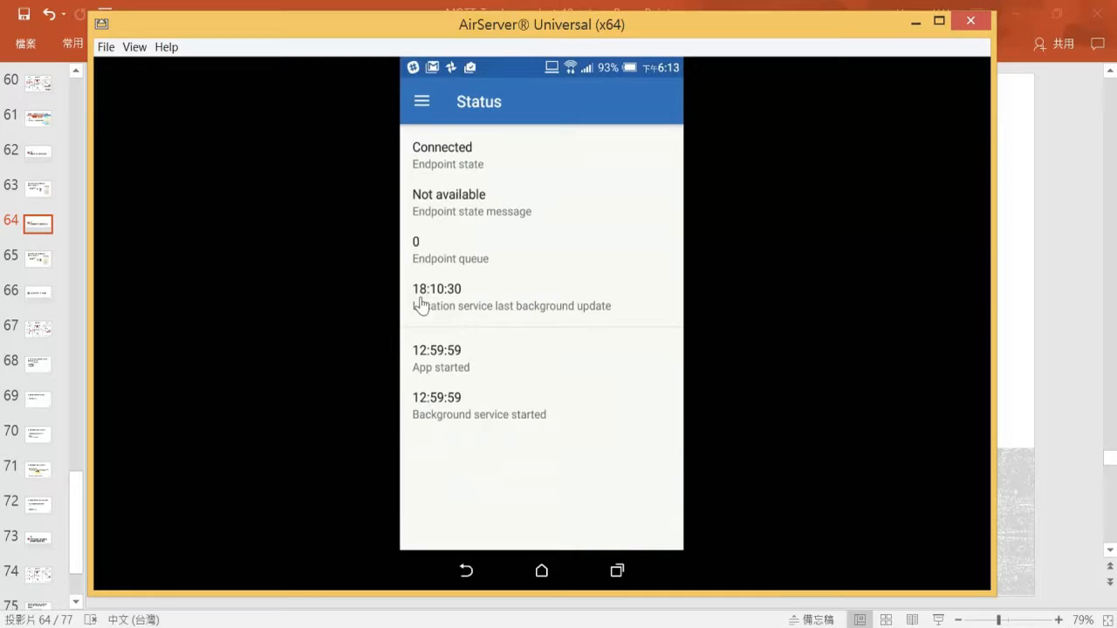
pyautogui.moveTo(434, 296)
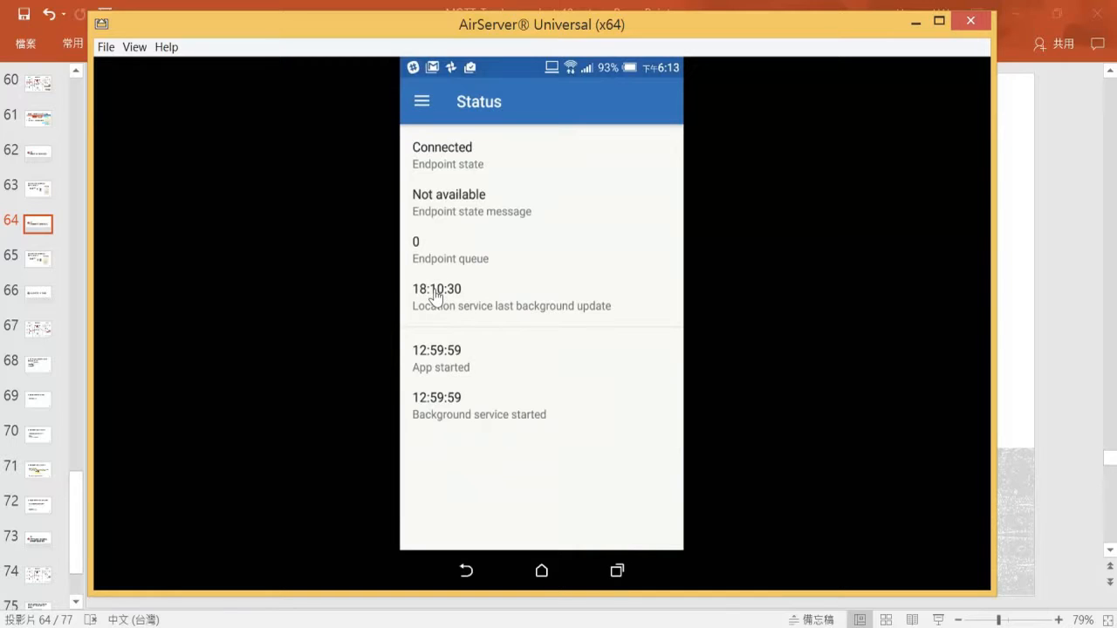
pyautogui.moveTo(492, 320)
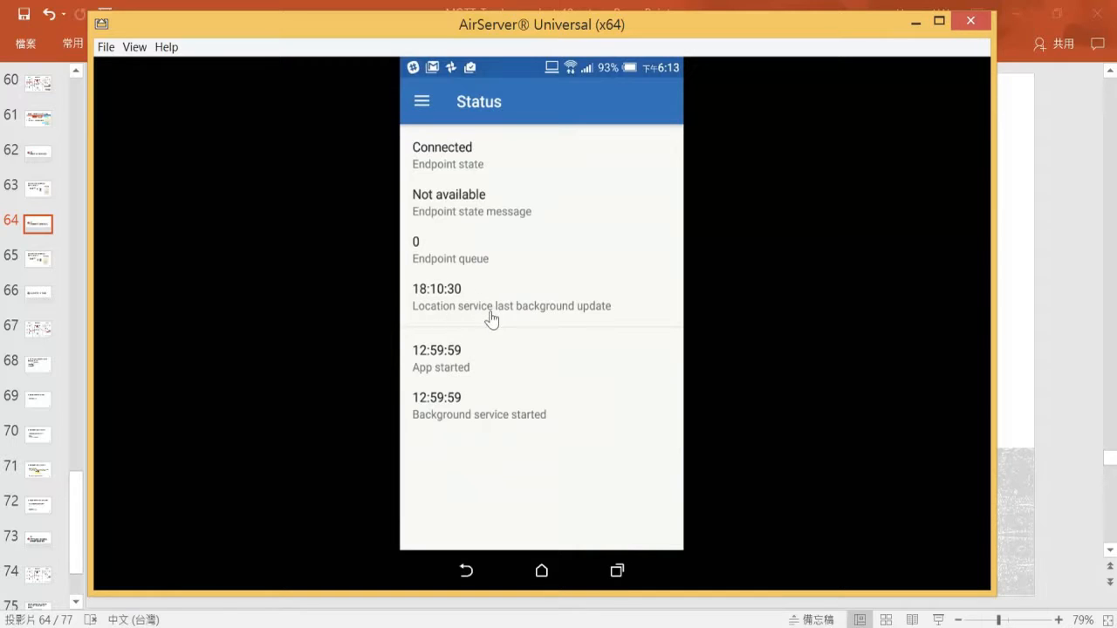
pyautogui.moveTo(635, 324)
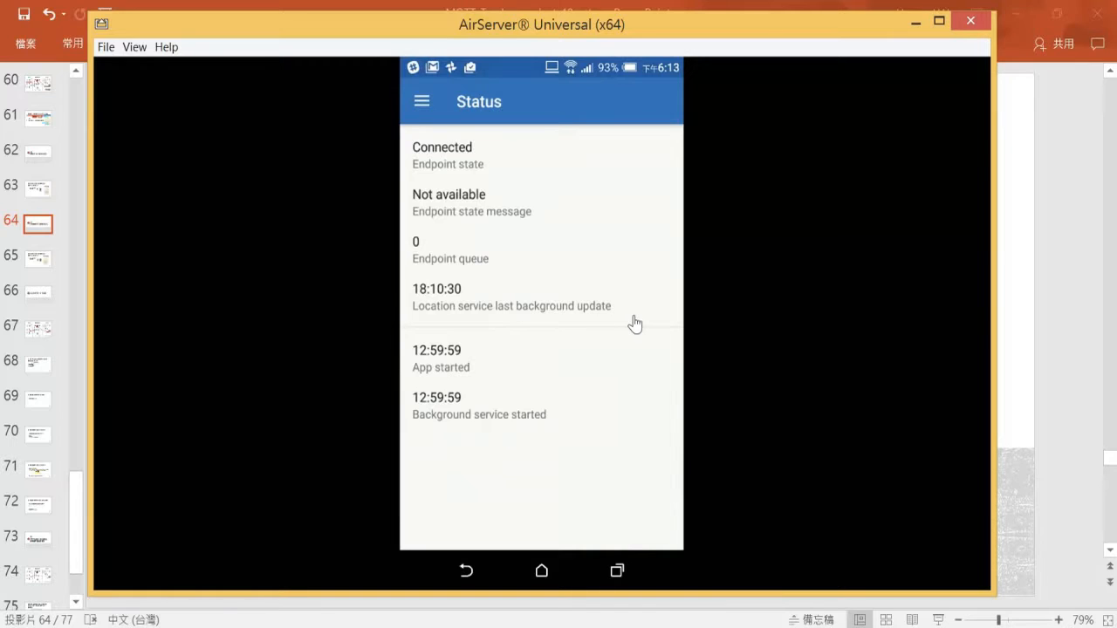
pyautogui.click(421, 101)
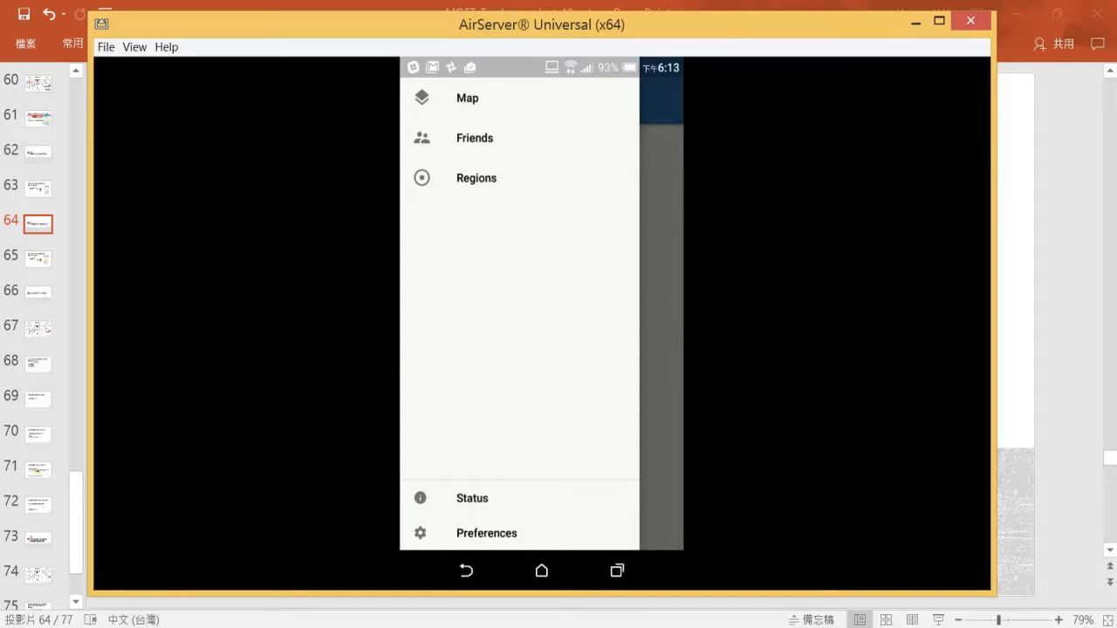
# View the tracked-users map, then check all three Notifications toggles are on and go back.
pyautogui.click(467, 98)
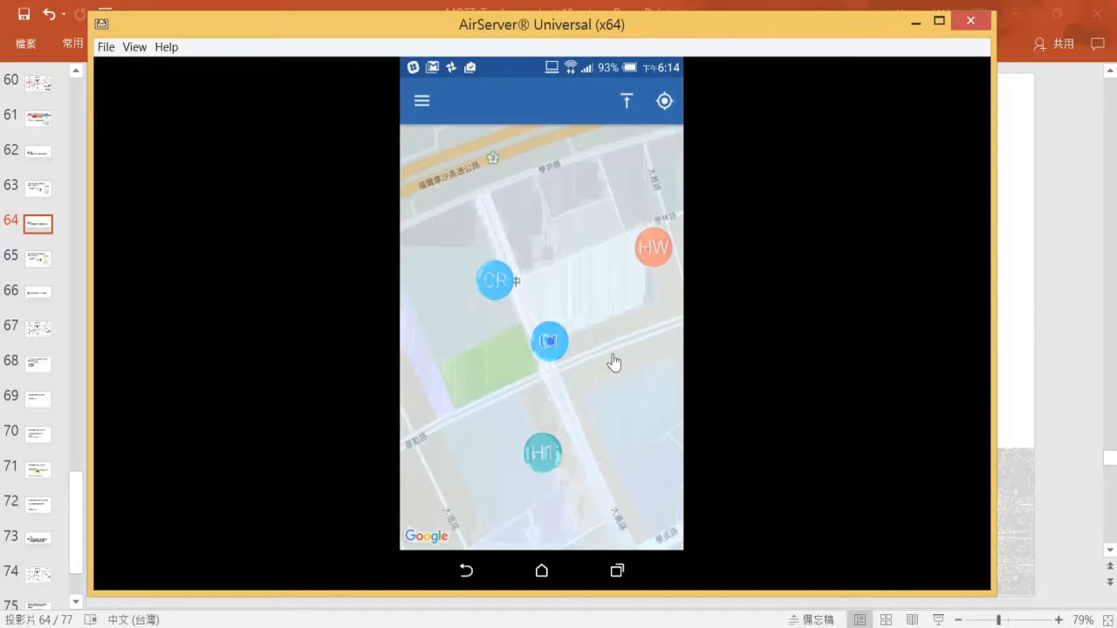
pyautogui.moveTo(575, 358)
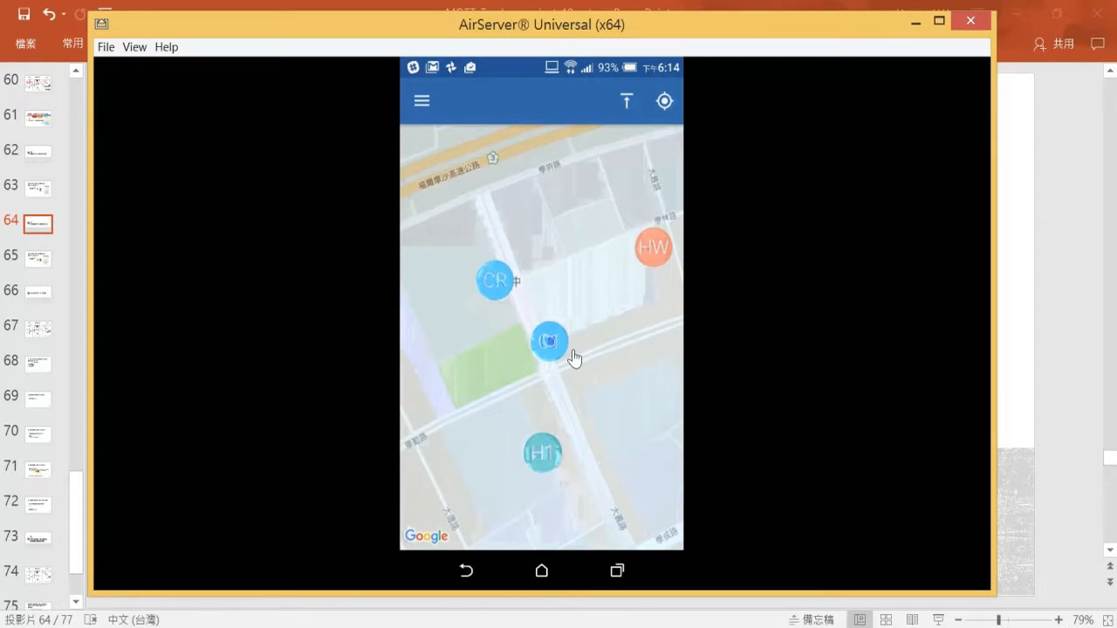
pyautogui.moveTo(589, 362)
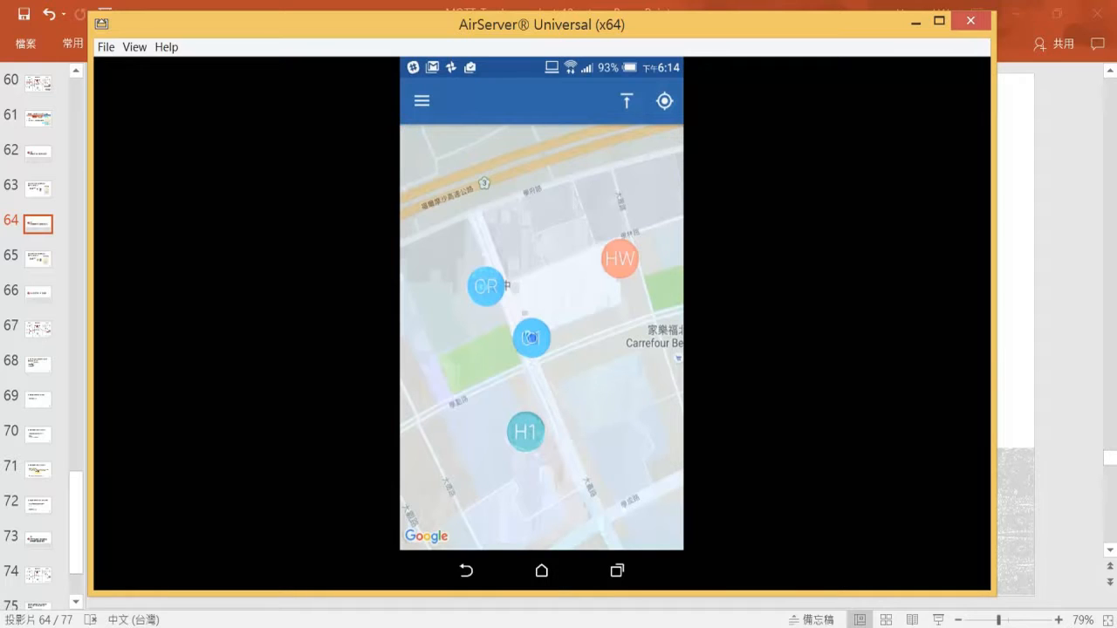
pyautogui.click(422, 101)
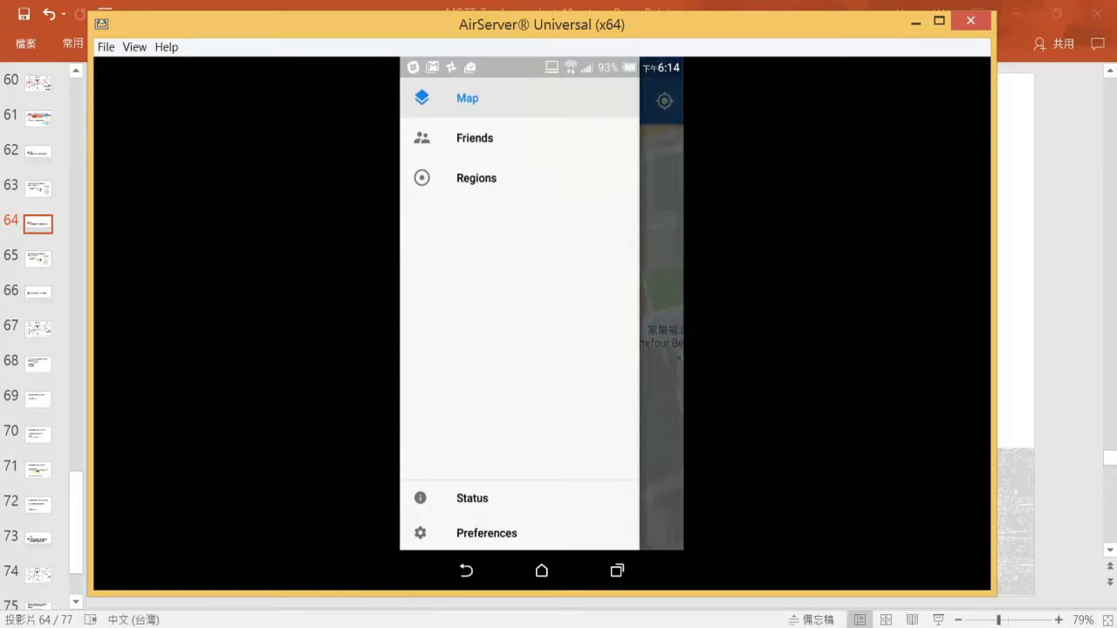
pyautogui.click(486, 533)
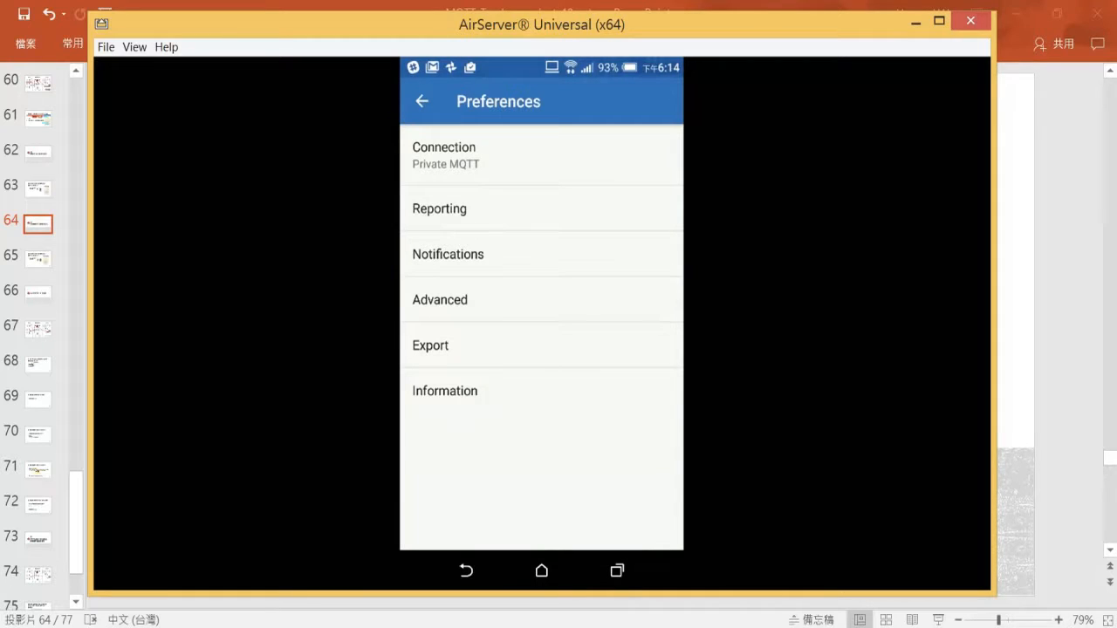
pyautogui.click(447, 254)
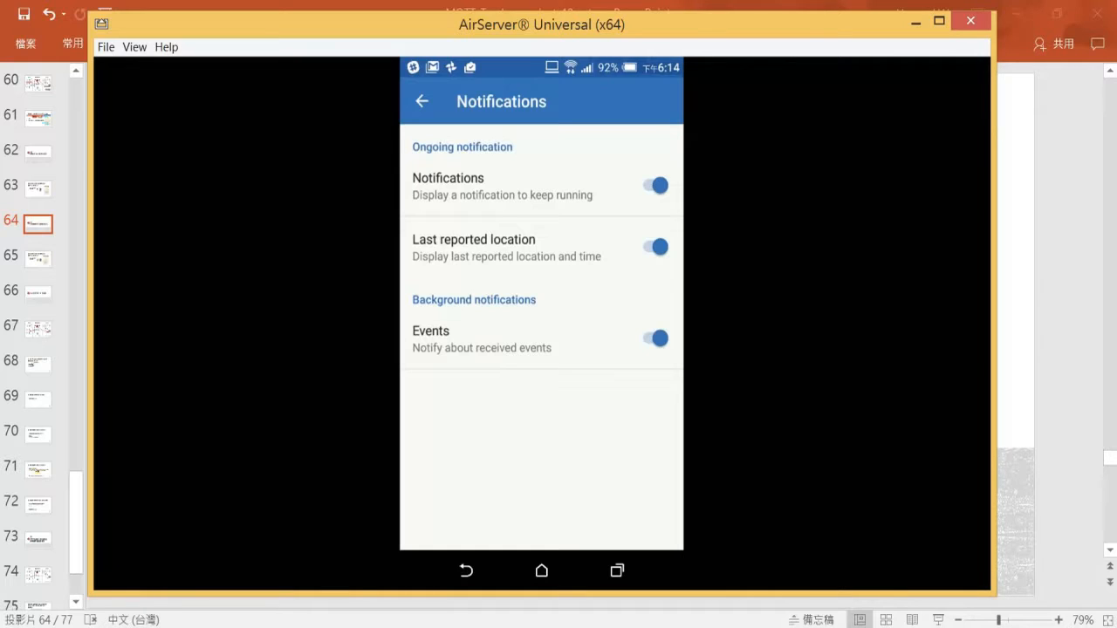
pyautogui.click(422, 101)
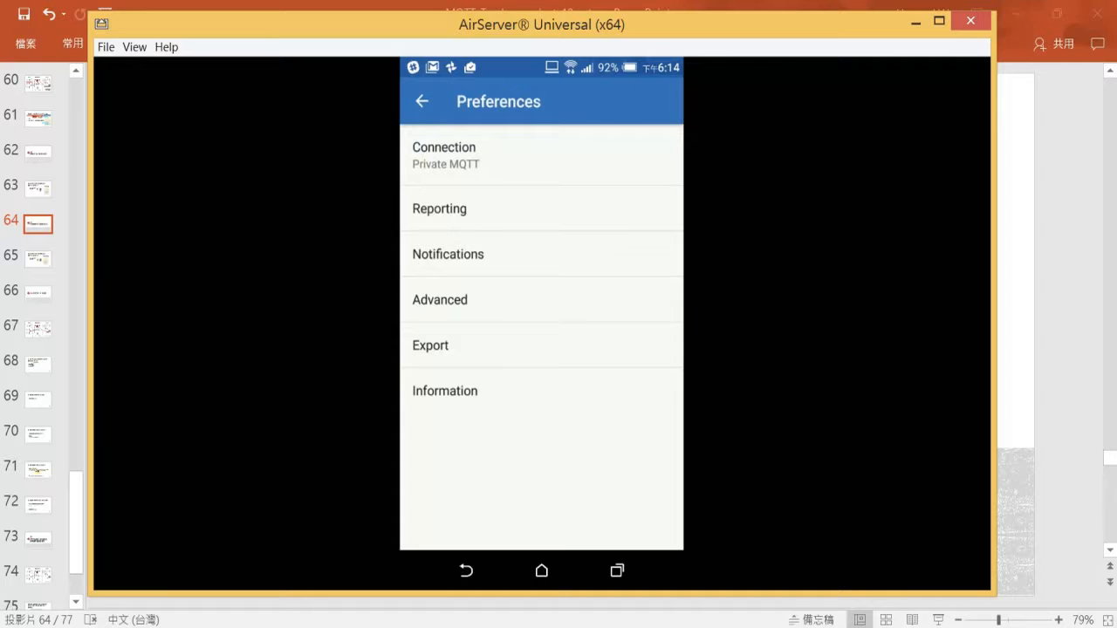
# In Advanced, enter locator background displacement 50 and background interval 20 seconds.
pyautogui.click(440, 299)
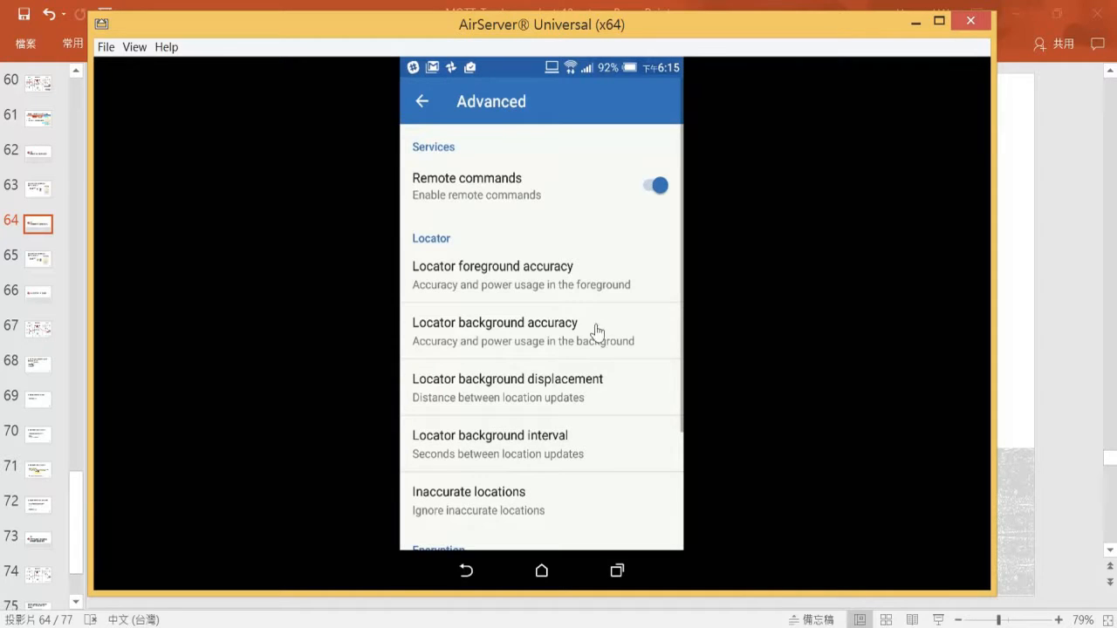
pyautogui.moveTo(608, 372)
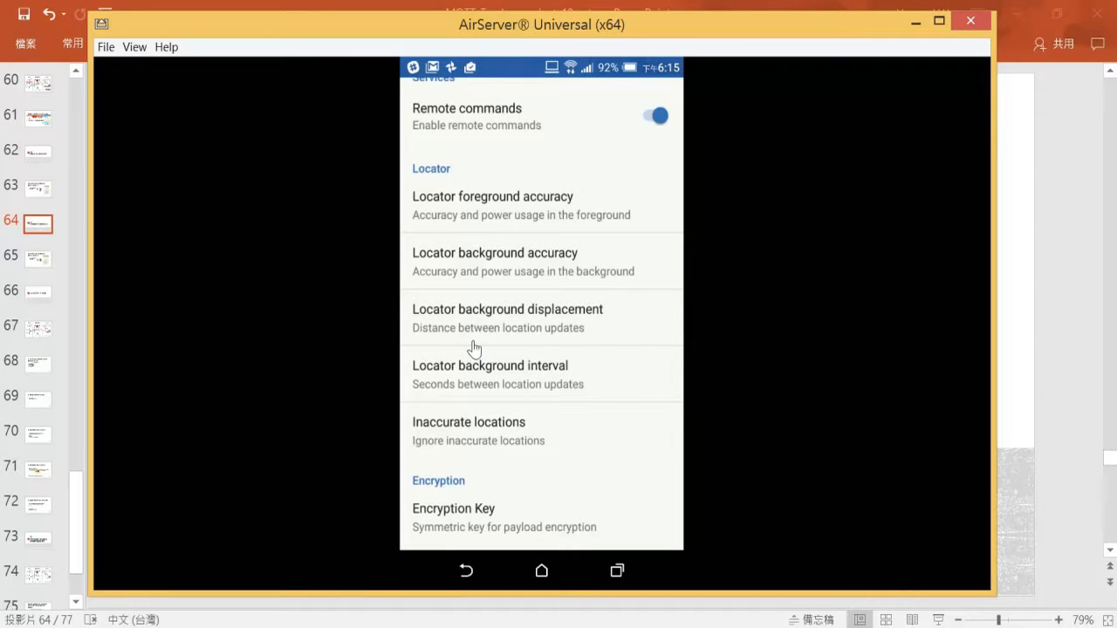
pyautogui.moveTo(615, 340)
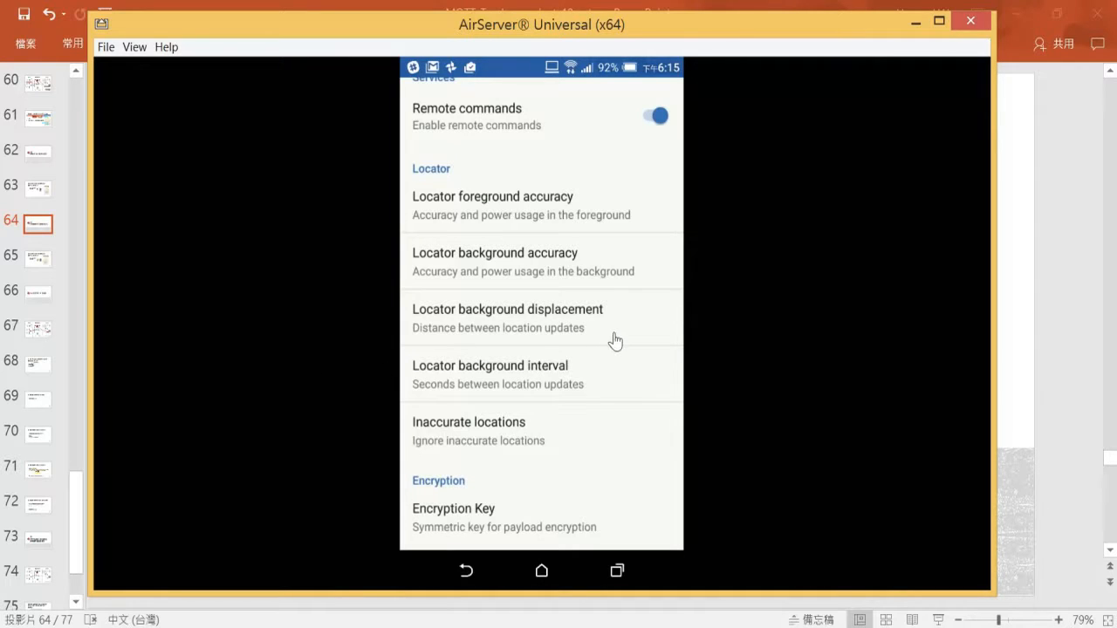
pyautogui.moveTo(456, 340)
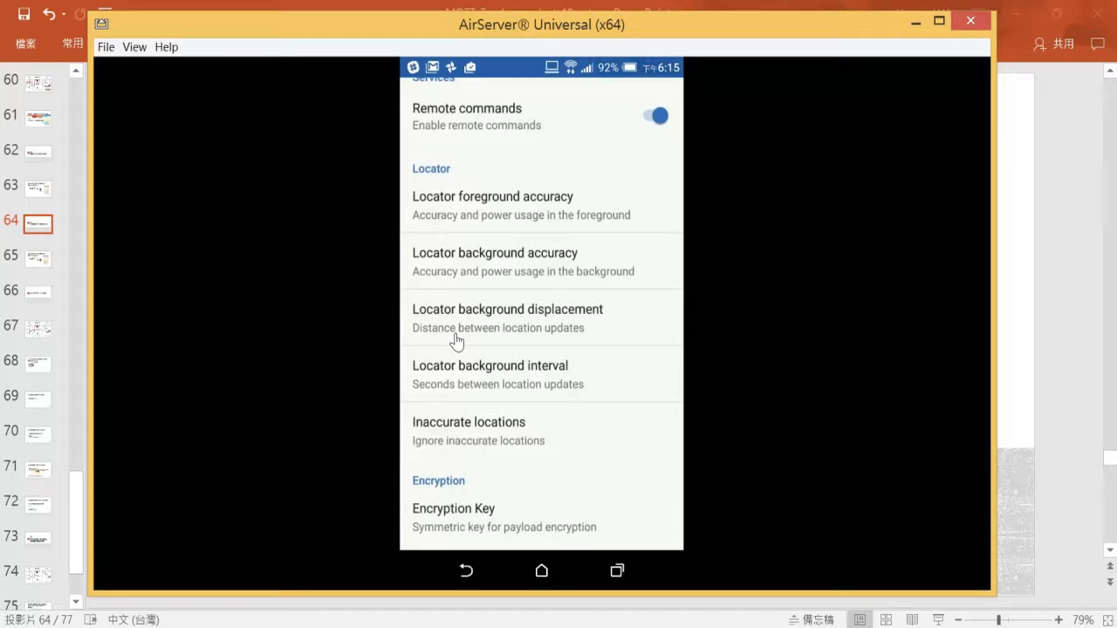
pyautogui.moveTo(578, 338)
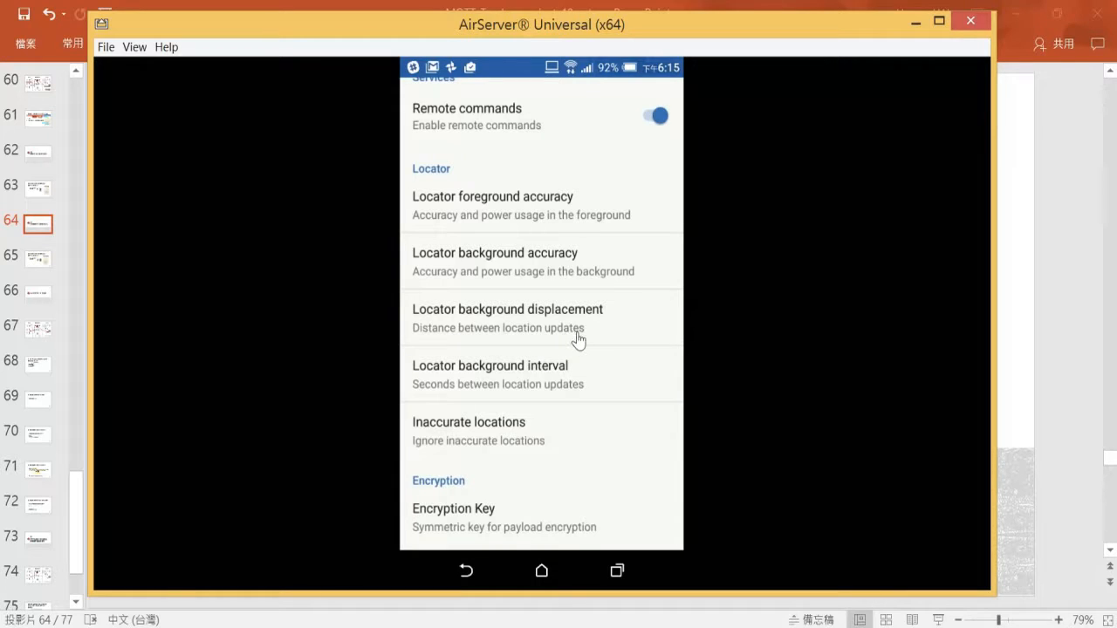
pyautogui.moveTo(589, 340)
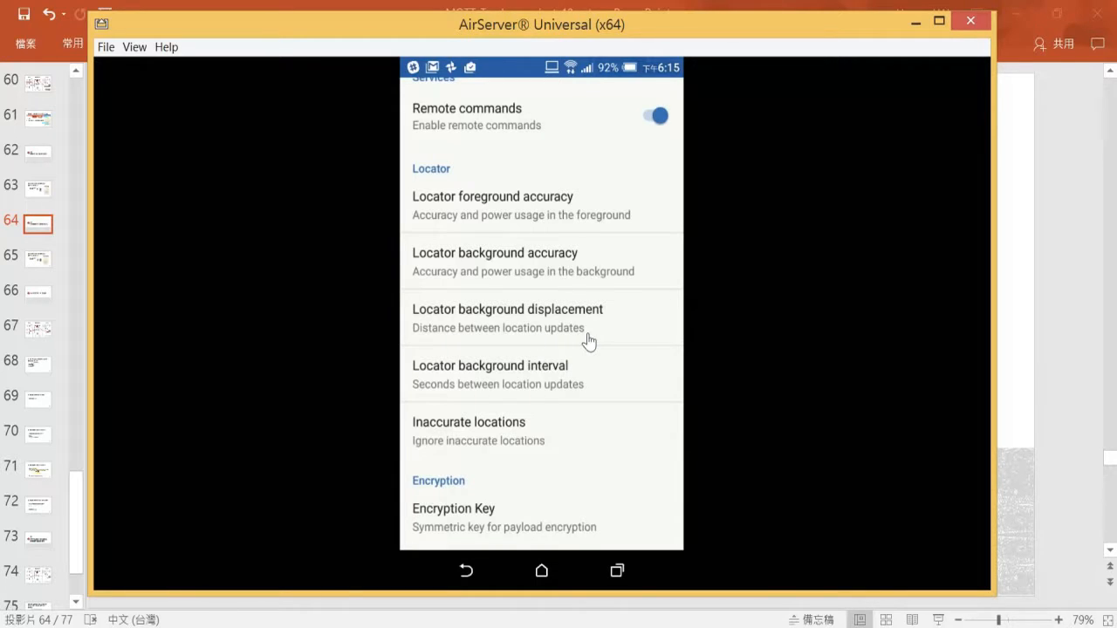
pyautogui.click(507, 318)
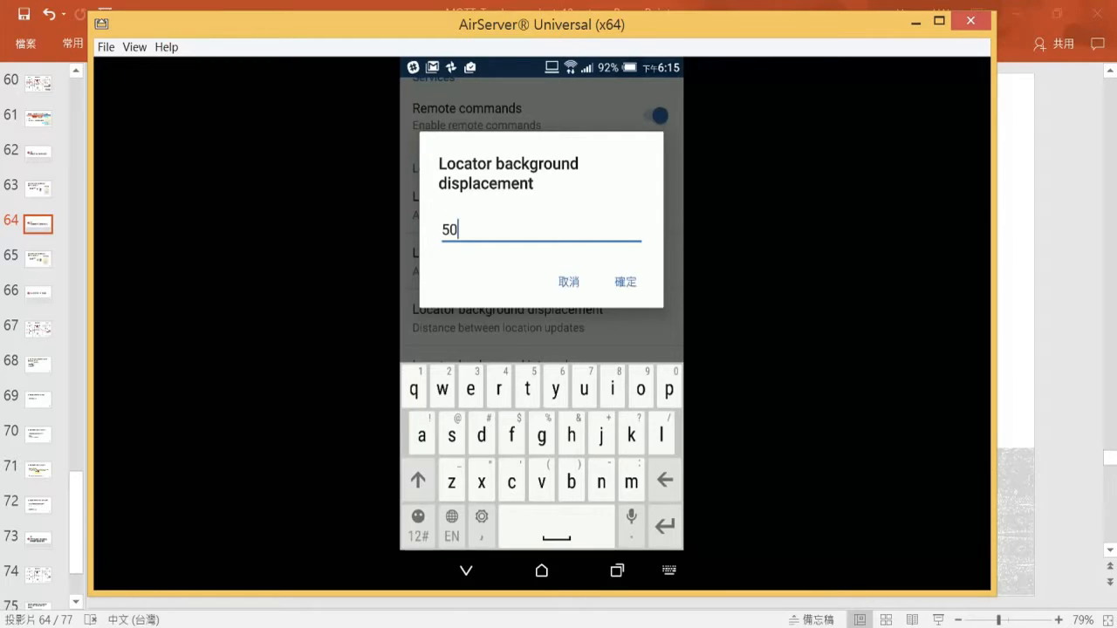
pyautogui.click(625, 281)
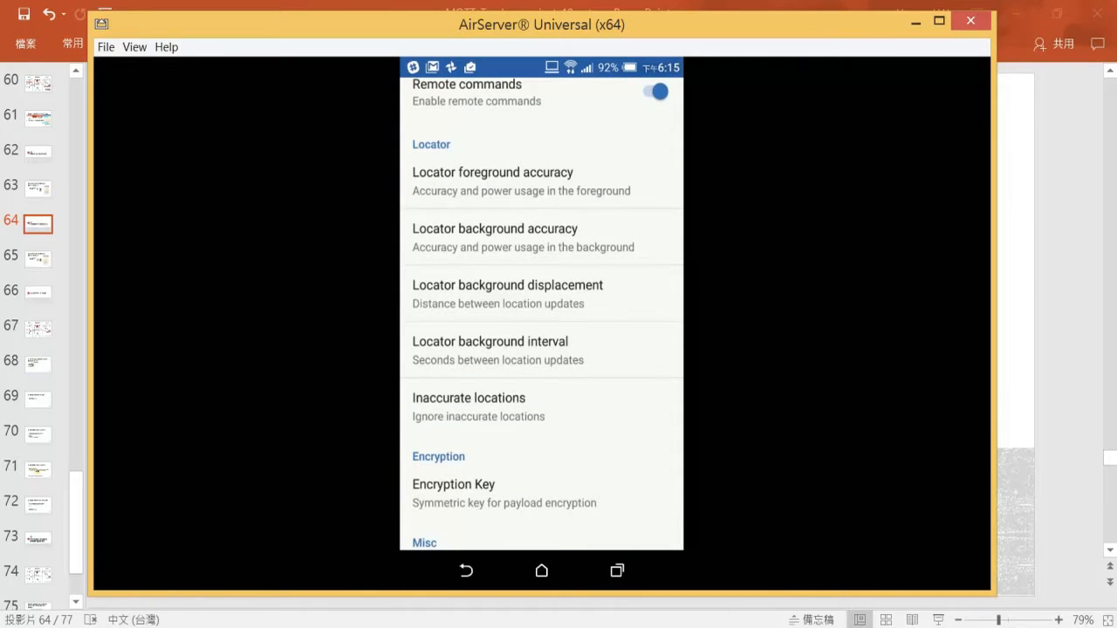
pyautogui.click(490, 341)
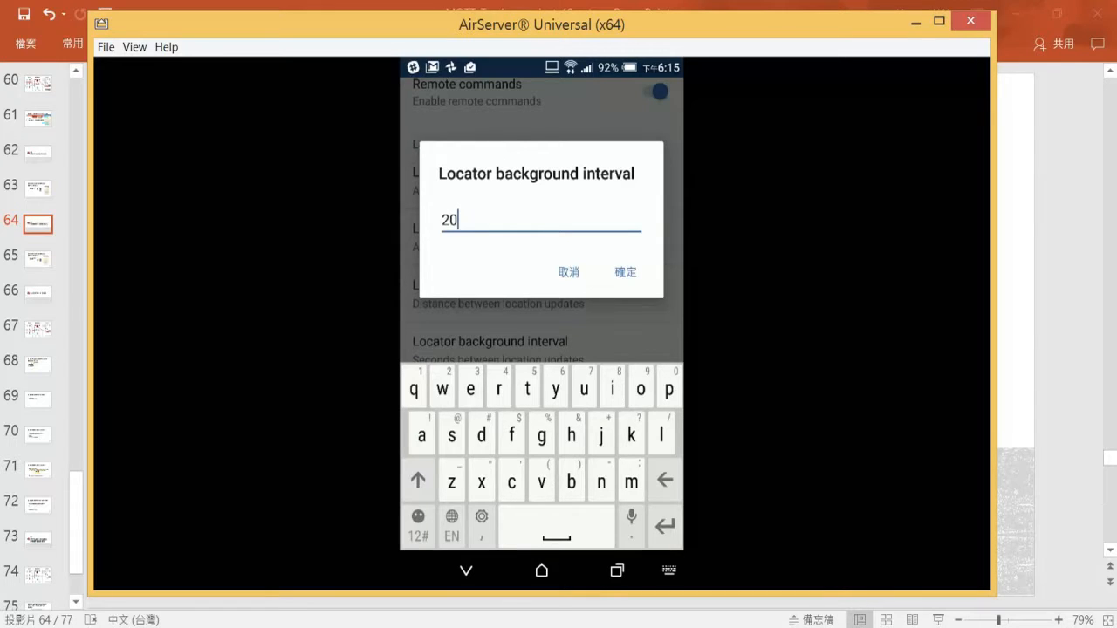
pyautogui.click(625, 272)
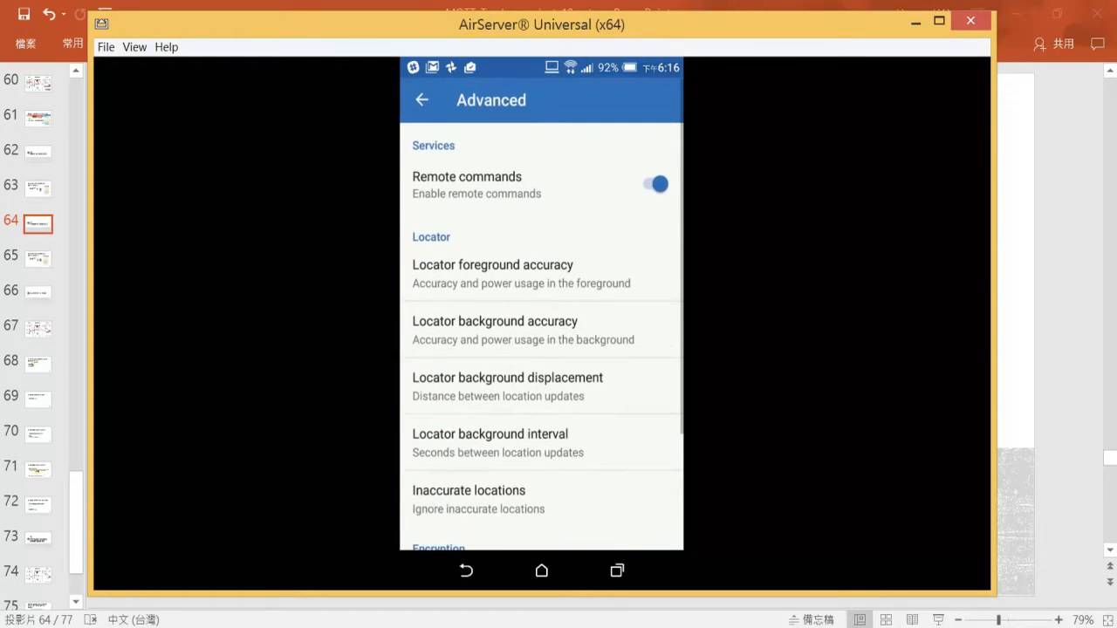
# Back out of Advanced settings and Preferences to the OwnTracks map.
pyautogui.click(421, 100)
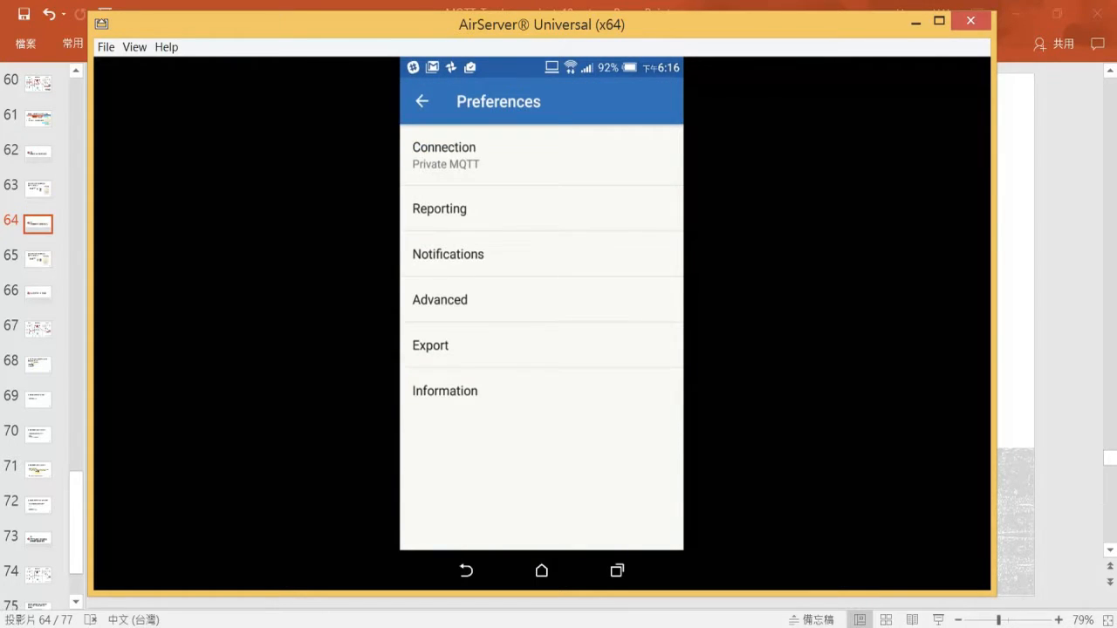
pyautogui.click(421, 101)
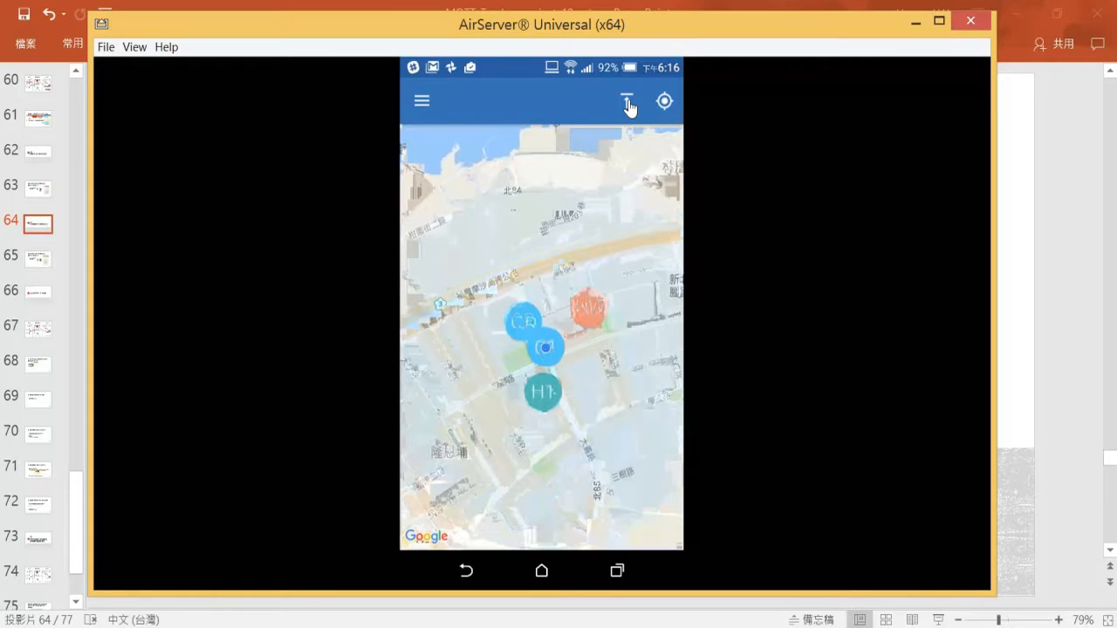
pyautogui.moveTo(545, 157)
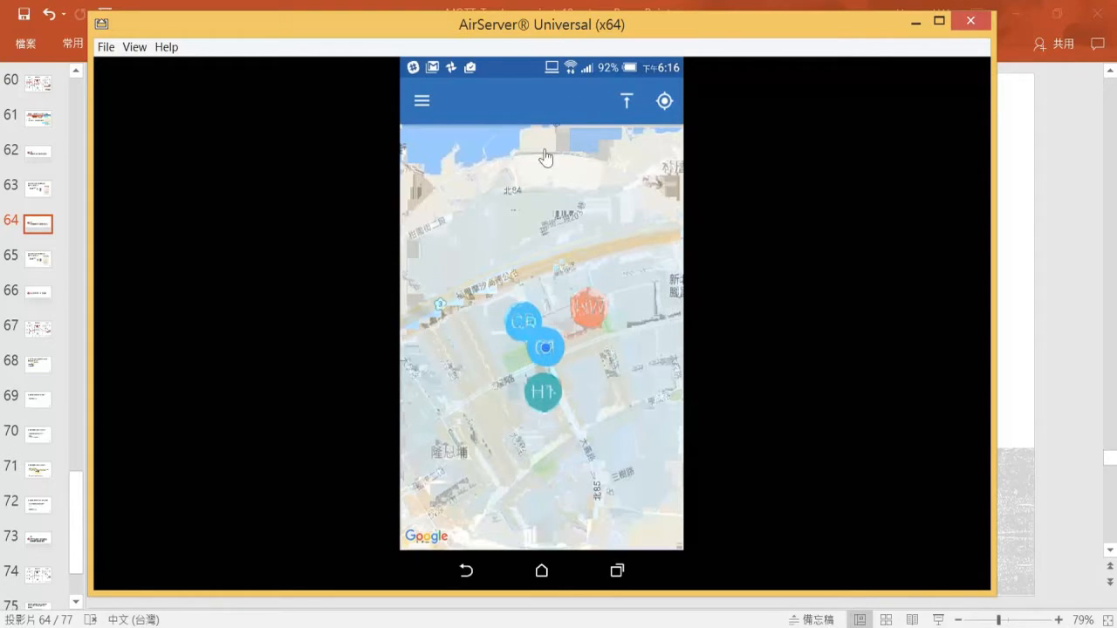
pyautogui.moveTo(428, 109)
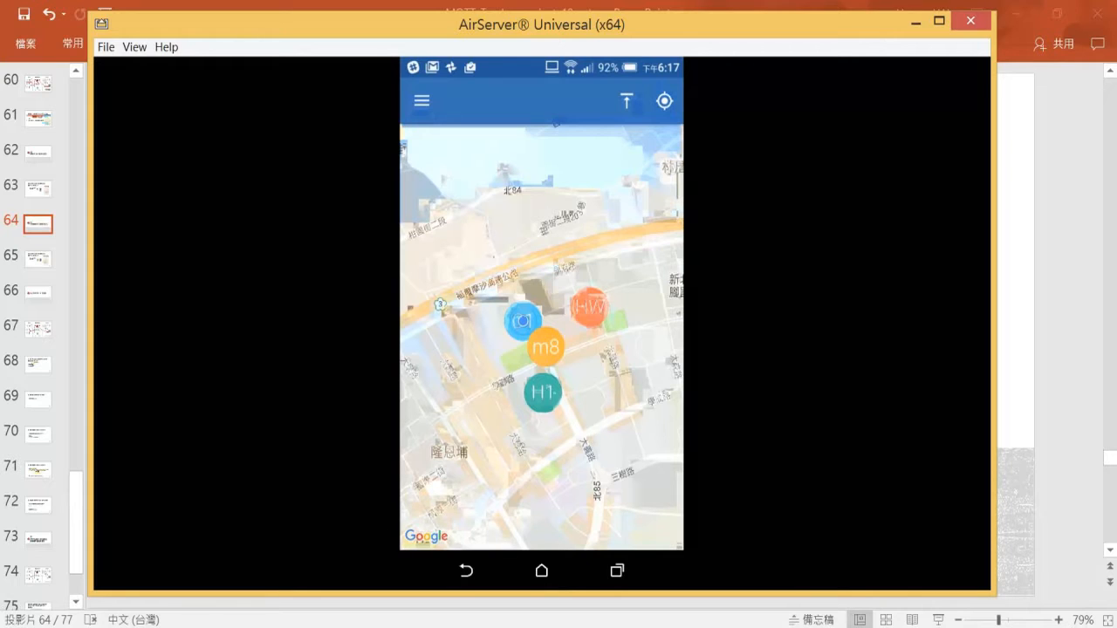
pyautogui.moveTo(924, 41)
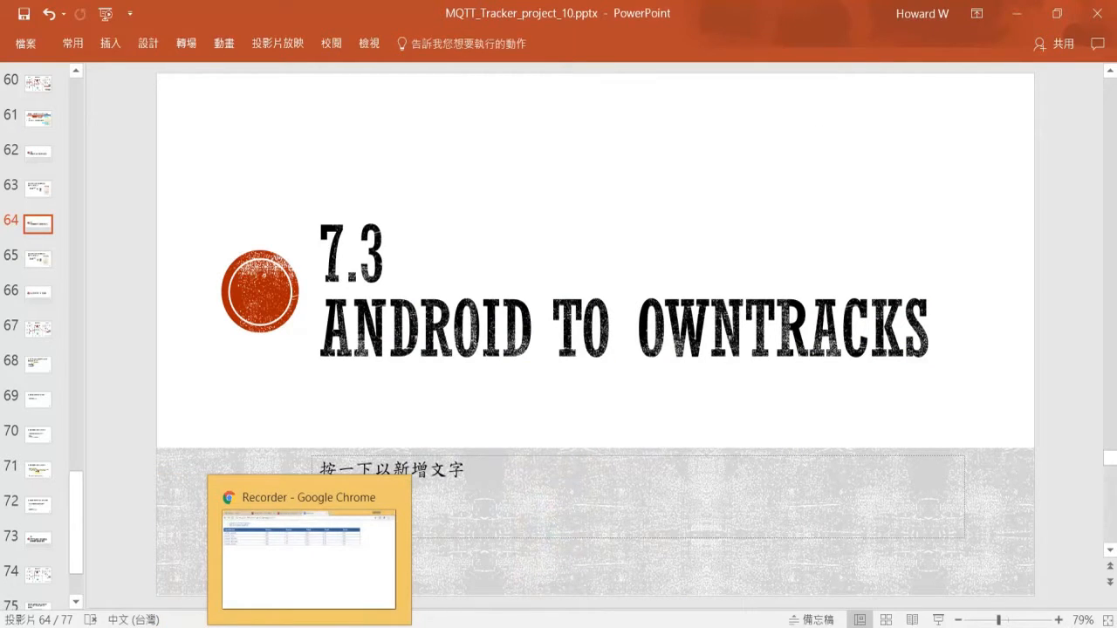
# Open Node-RED in Chrome, select the msg.payload debug node, and minimize the phone mirror.
pyautogui.click(308, 559)
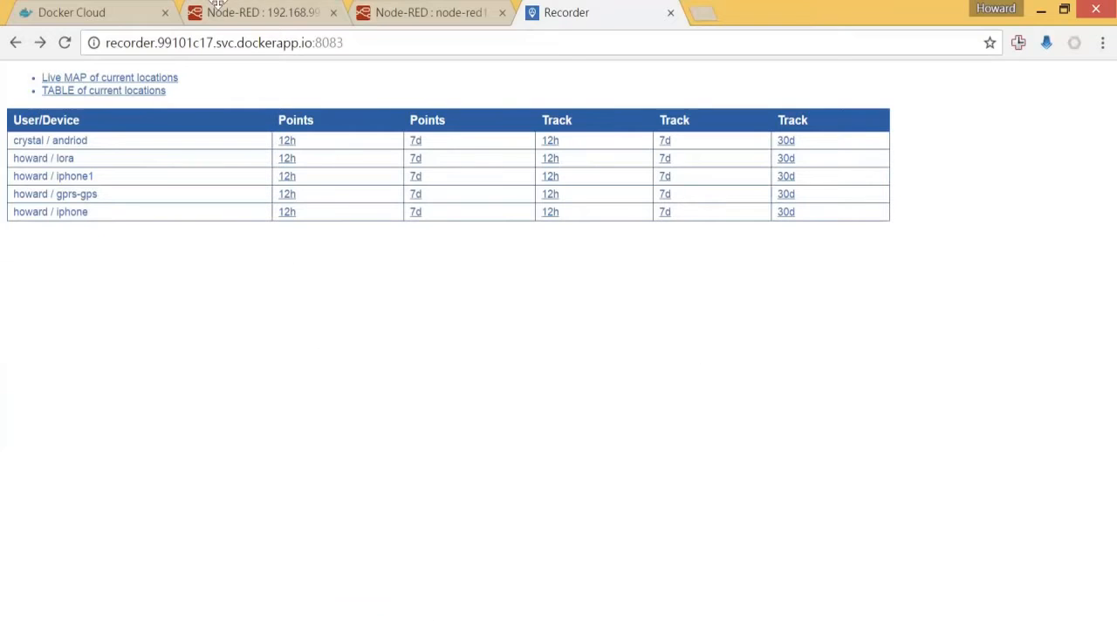
pyautogui.click(427, 12)
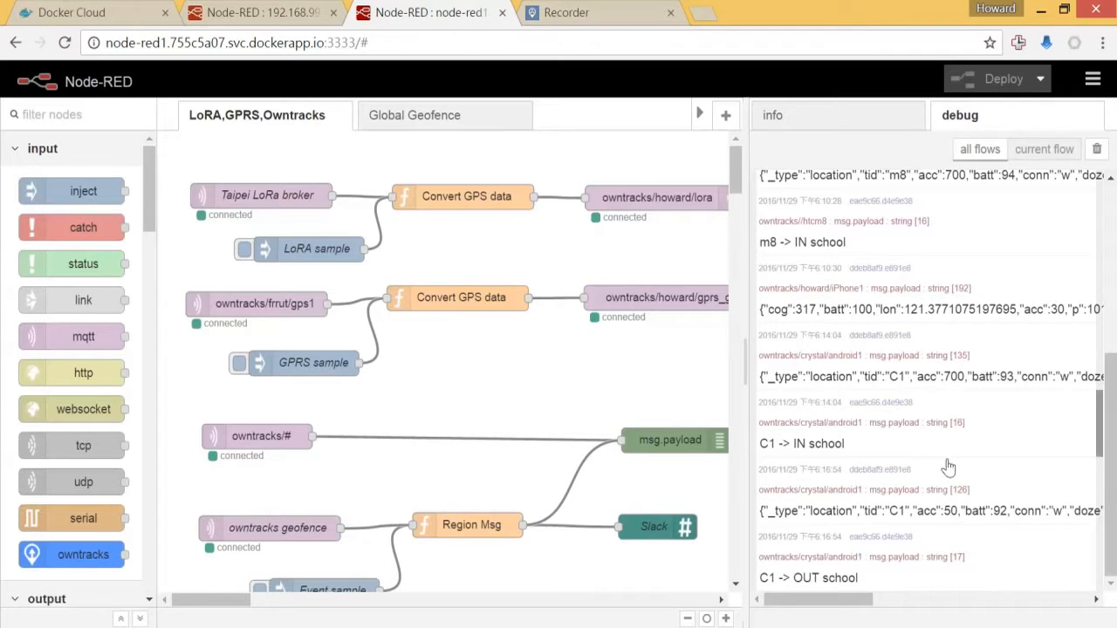
pyautogui.scroll(-3)
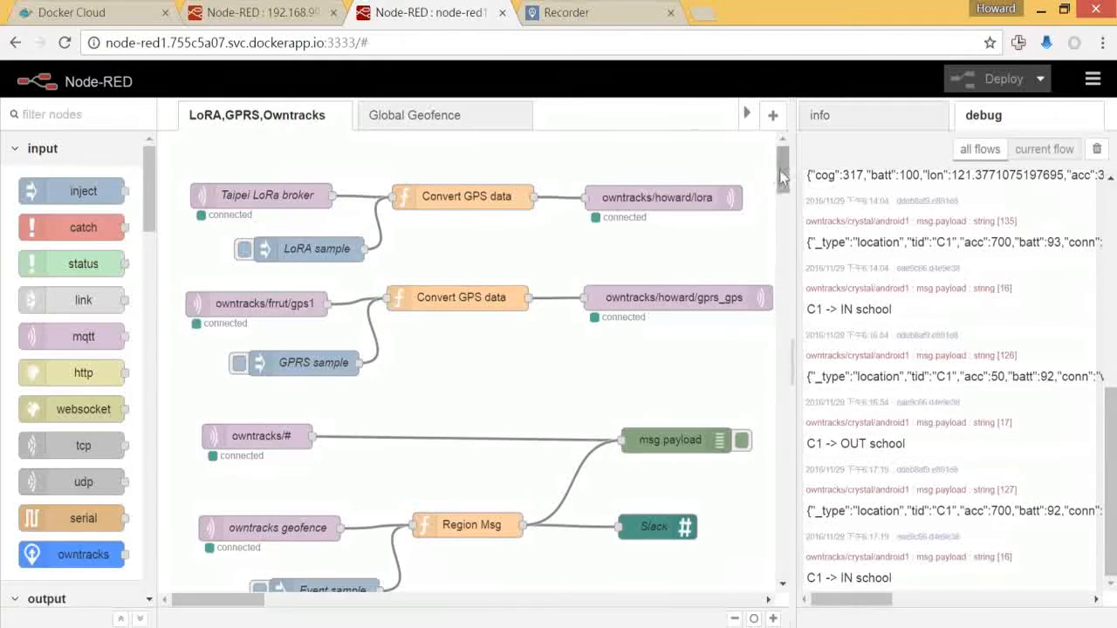
pyautogui.scroll(-3)
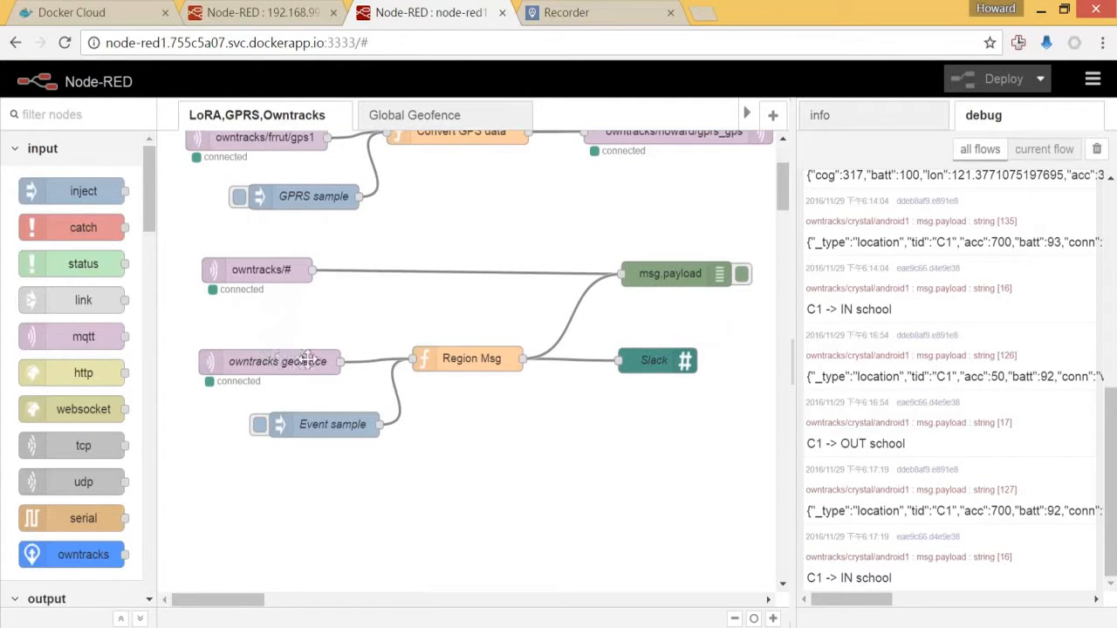
pyautogui.moveTo(281, 374)
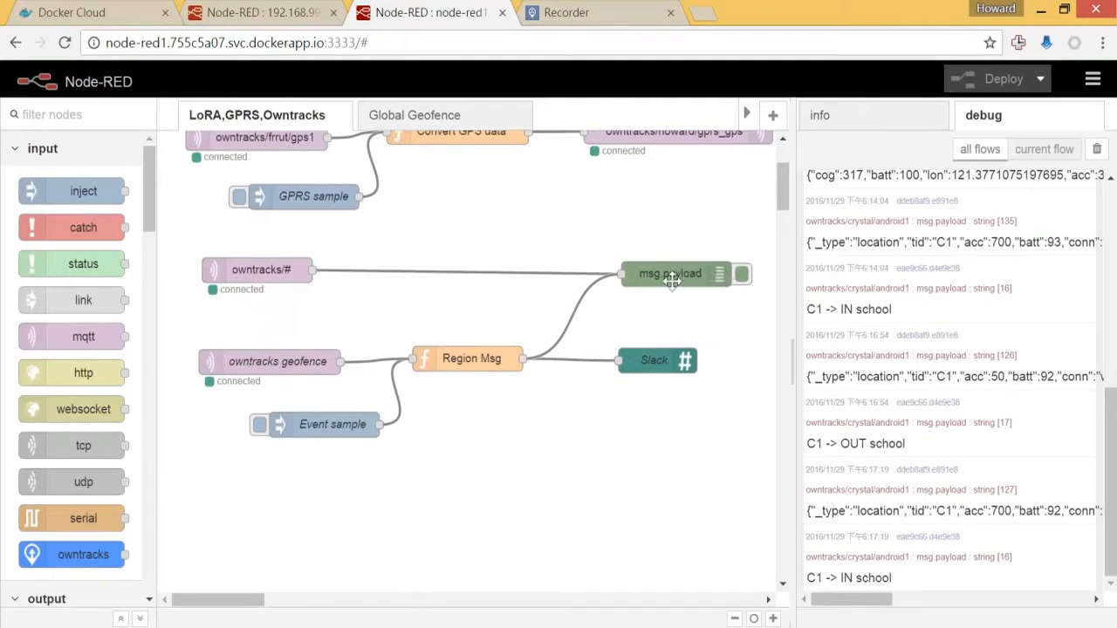
pyautogui.moveTo(650, 281)
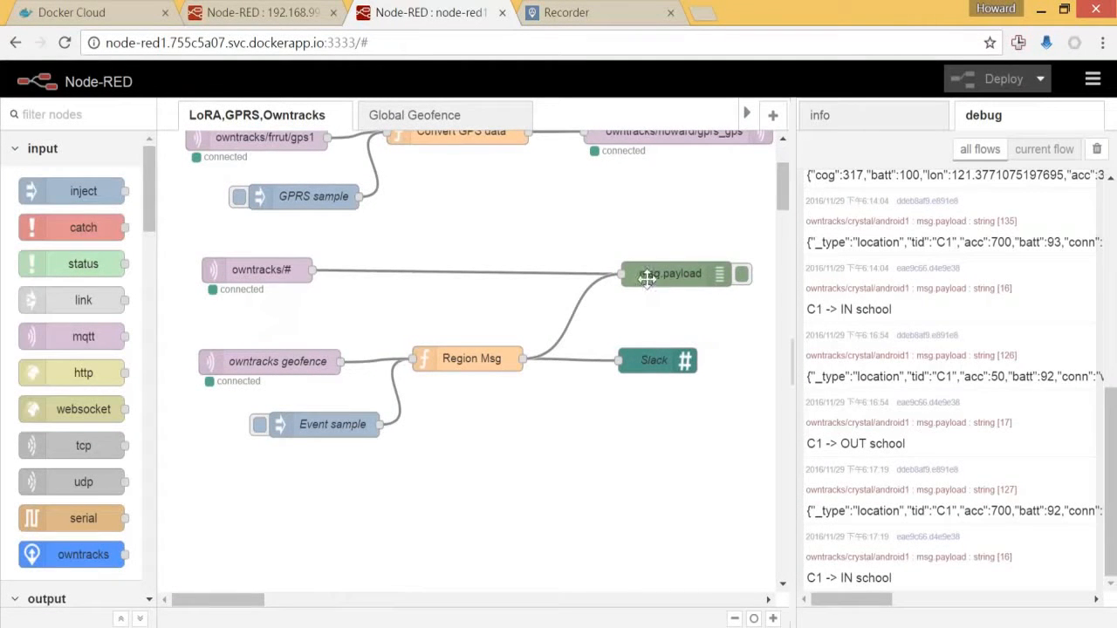
pyautogui.moveTo(707, 274)
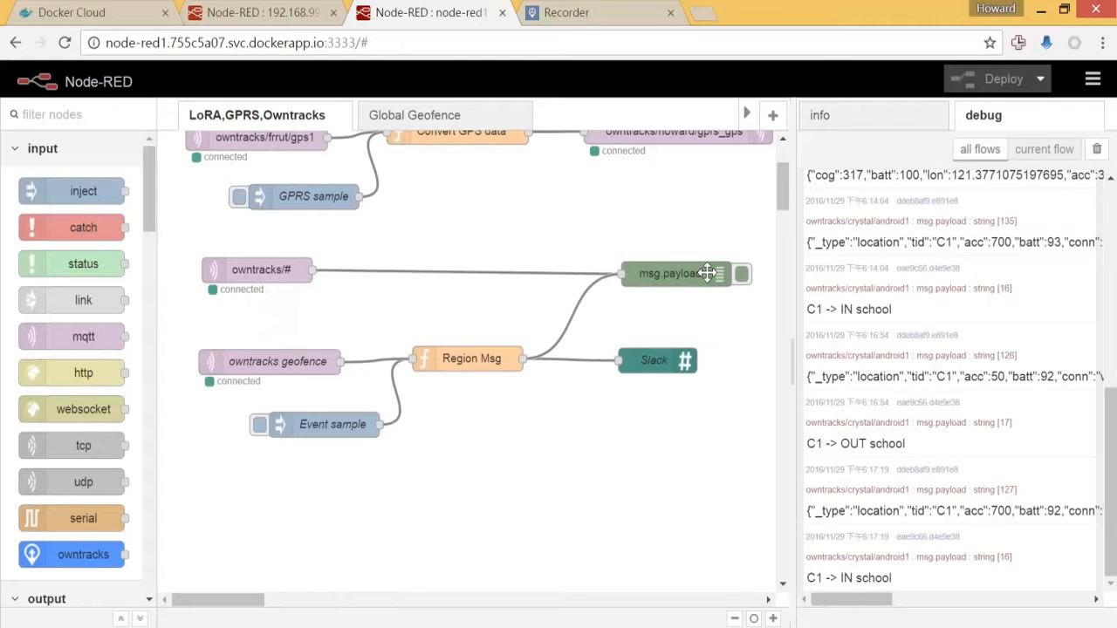
pyautogui.click(676, 273)
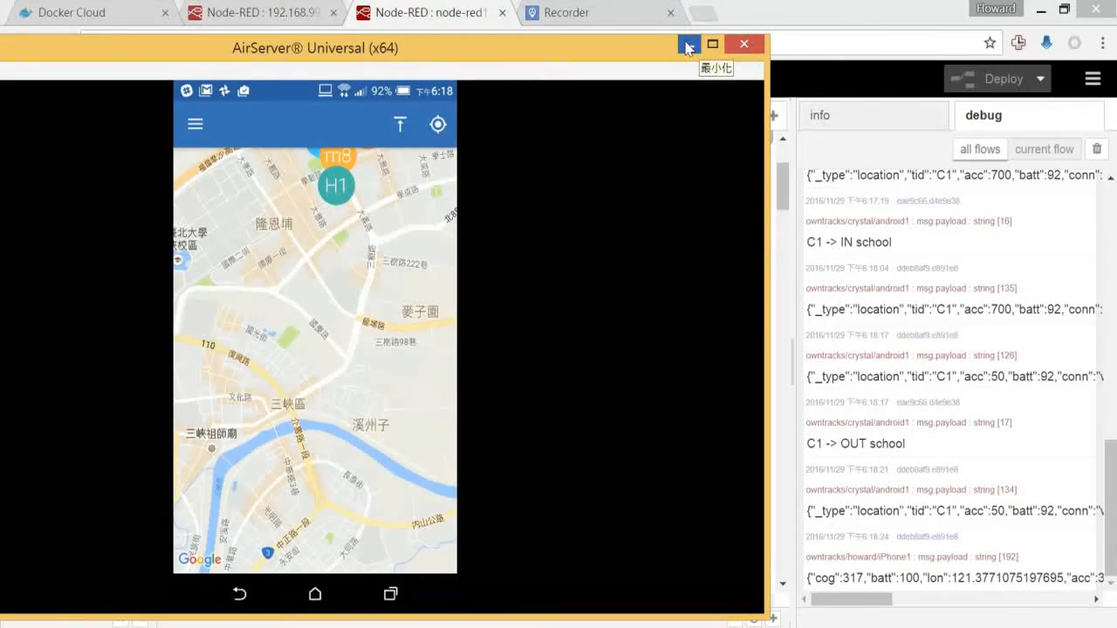
pyautogui.click(686, 44)
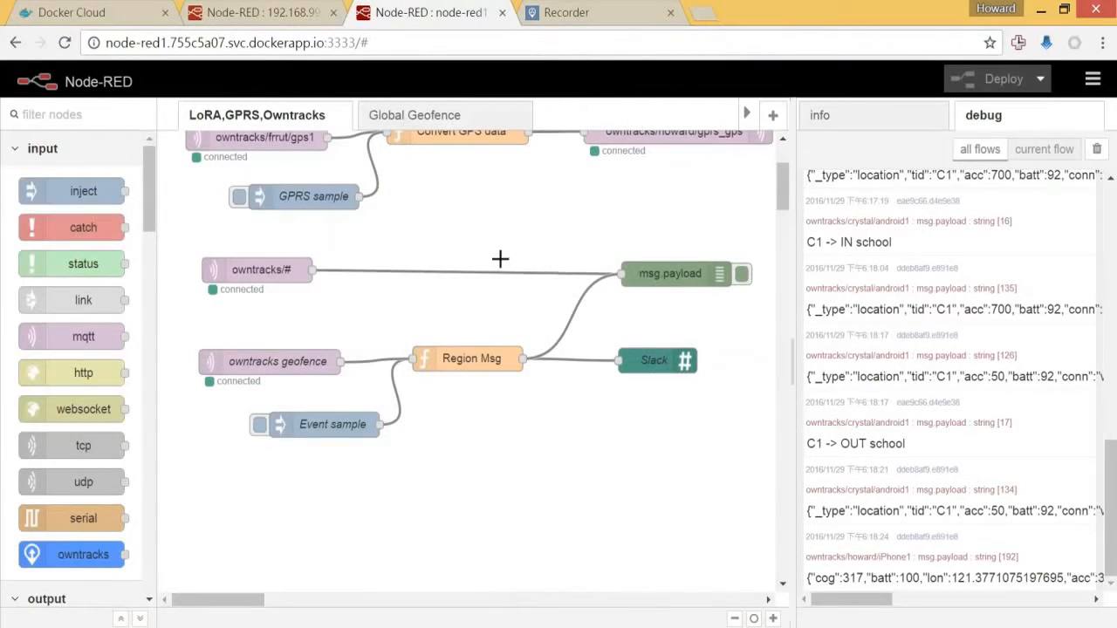
pyautogui.scroll(3)
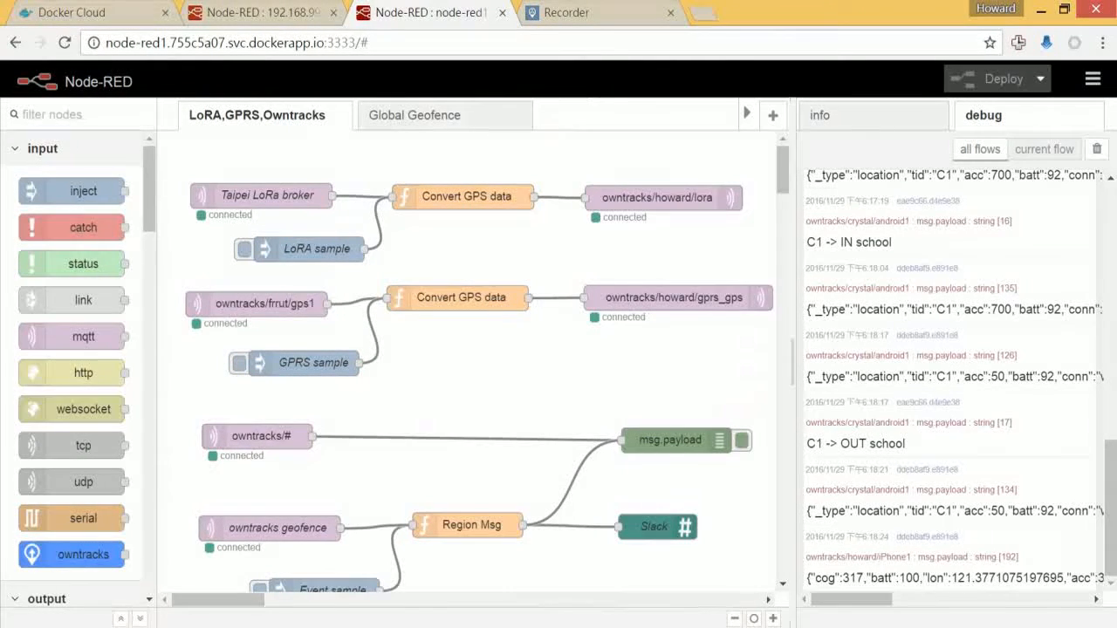
pyautogui.moveTo(584, 13)
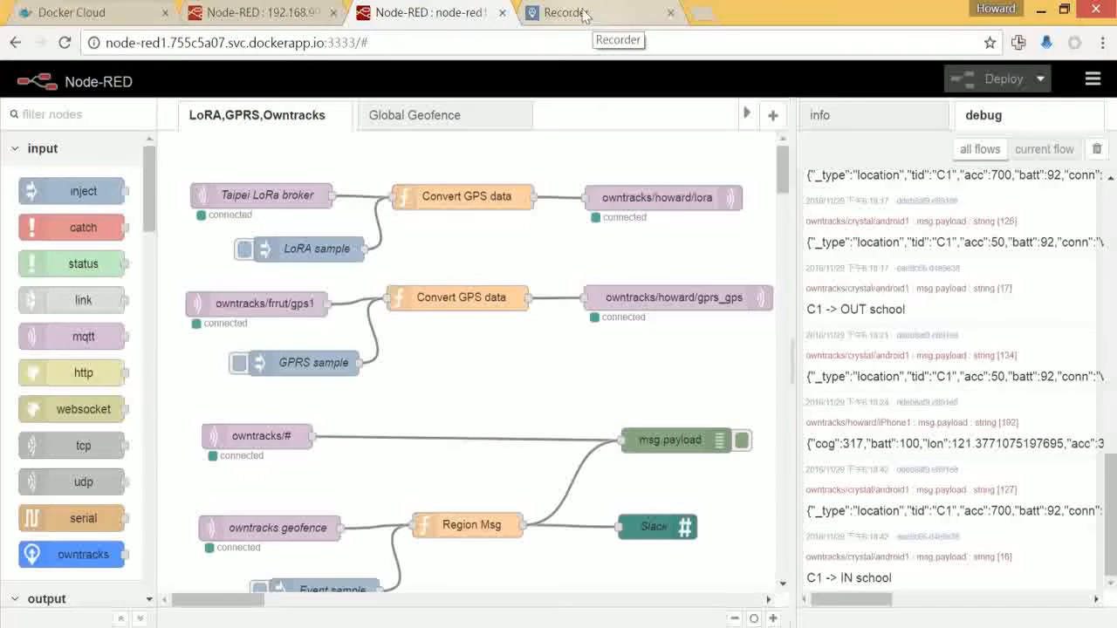
# Reload the Recorder device list to show crystal/android1, then load the live map of current locations.
pyautogui.click(566, 12)
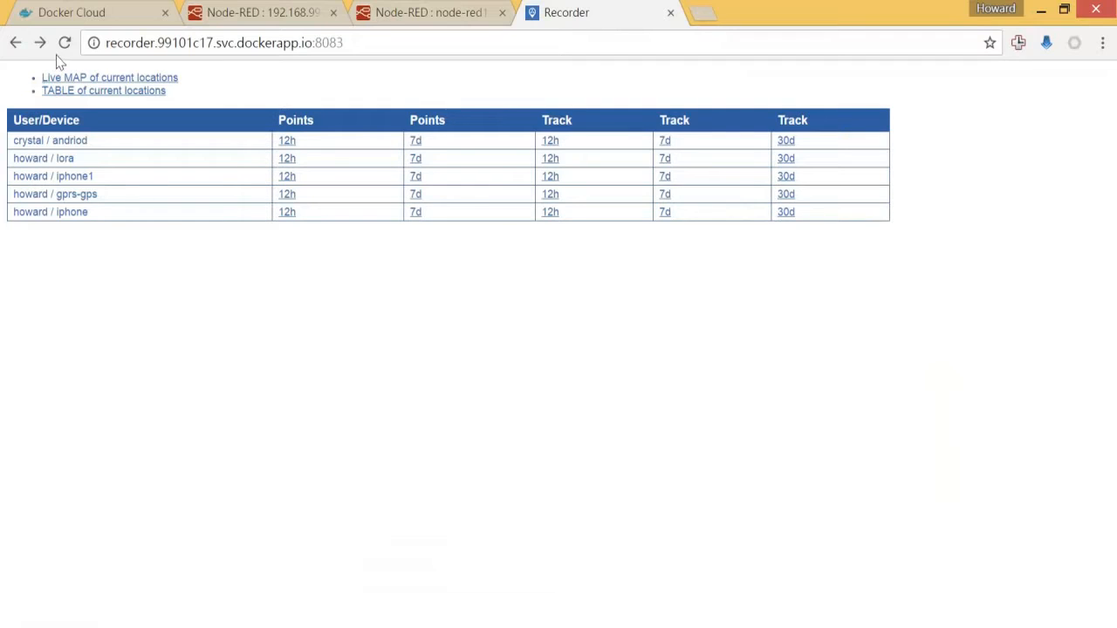
pyautogui.click(64, 41)
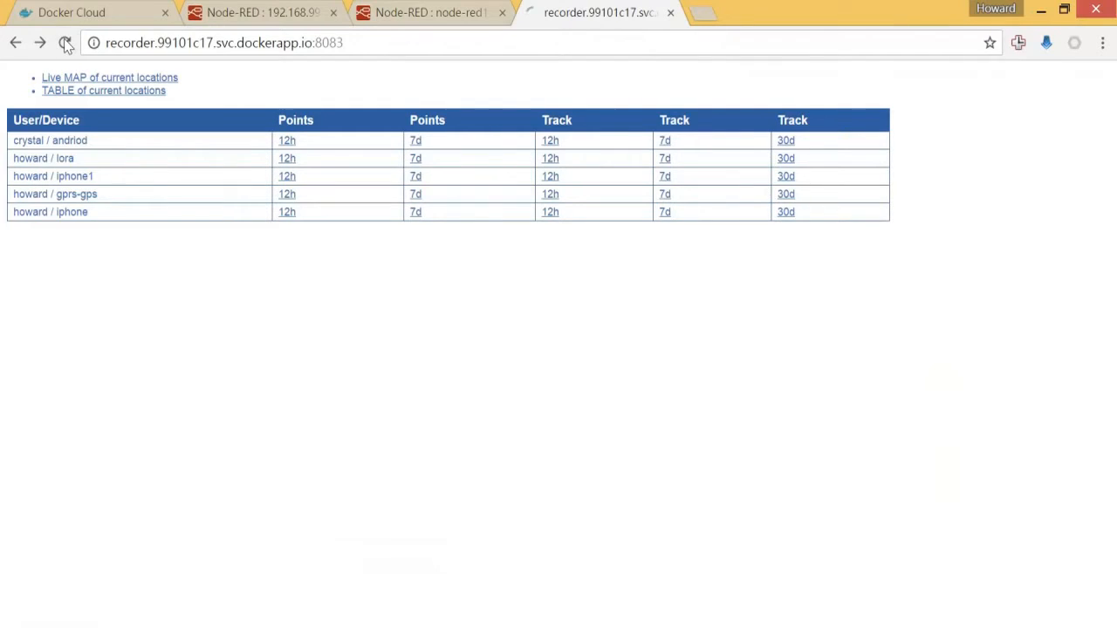
pyautogui.click(64, 41)
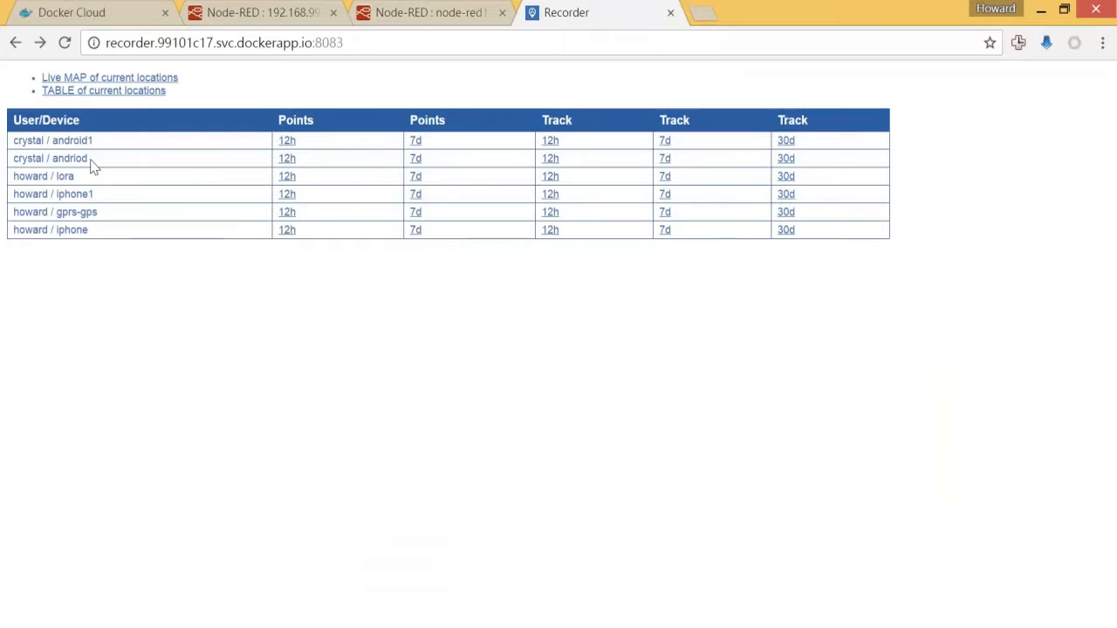
pyautogui.moveTo(98, 149)
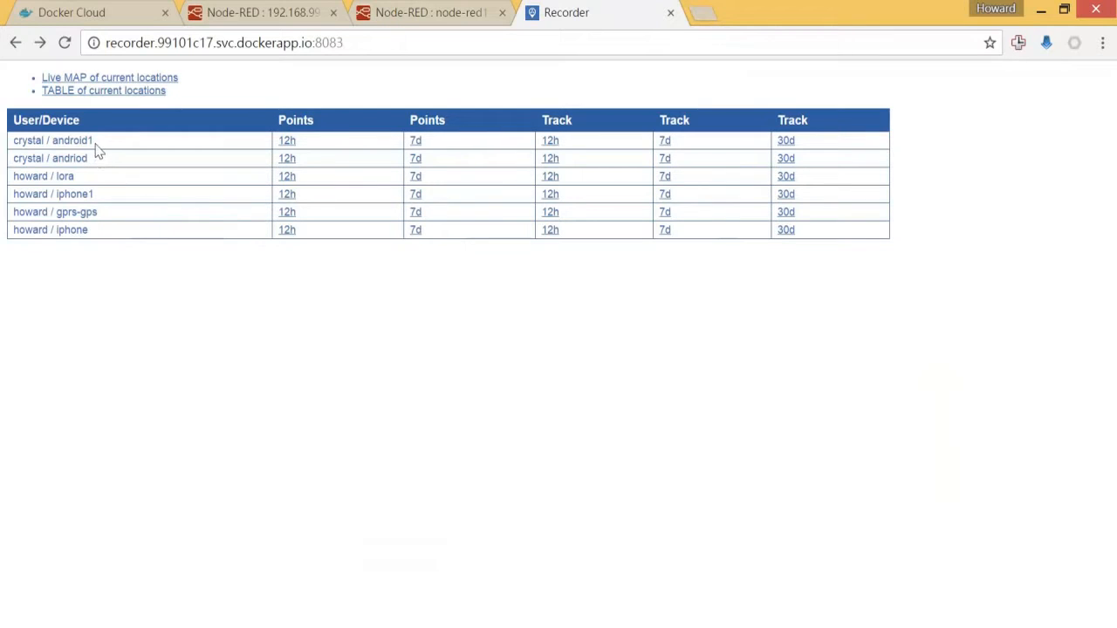
pyautogui.doubleClick(52, 141)
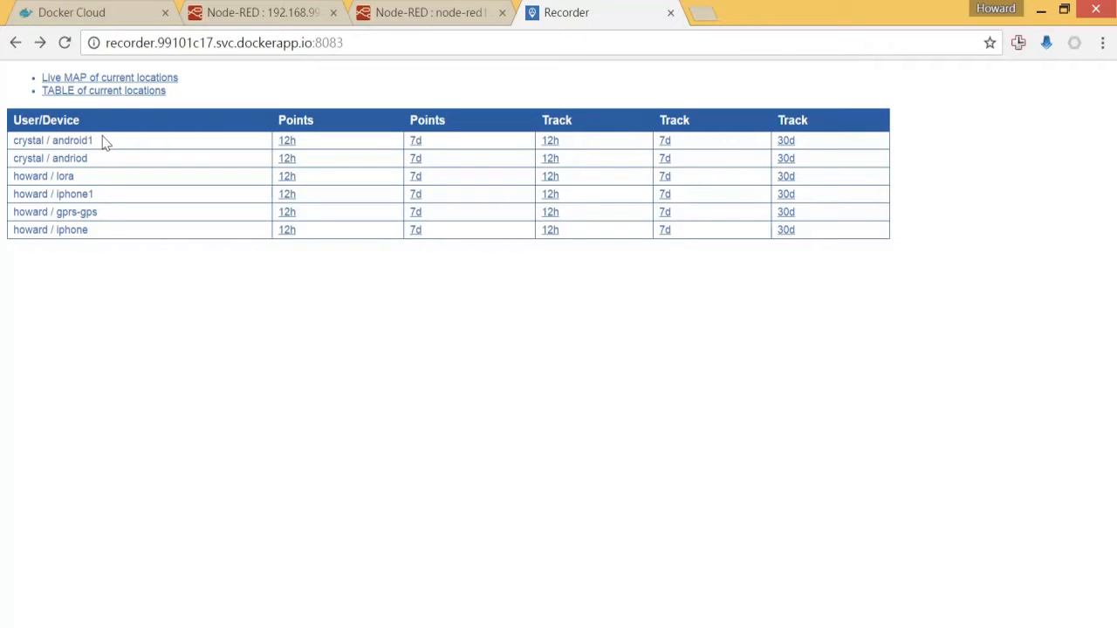
pyautogui.click(103, 90)
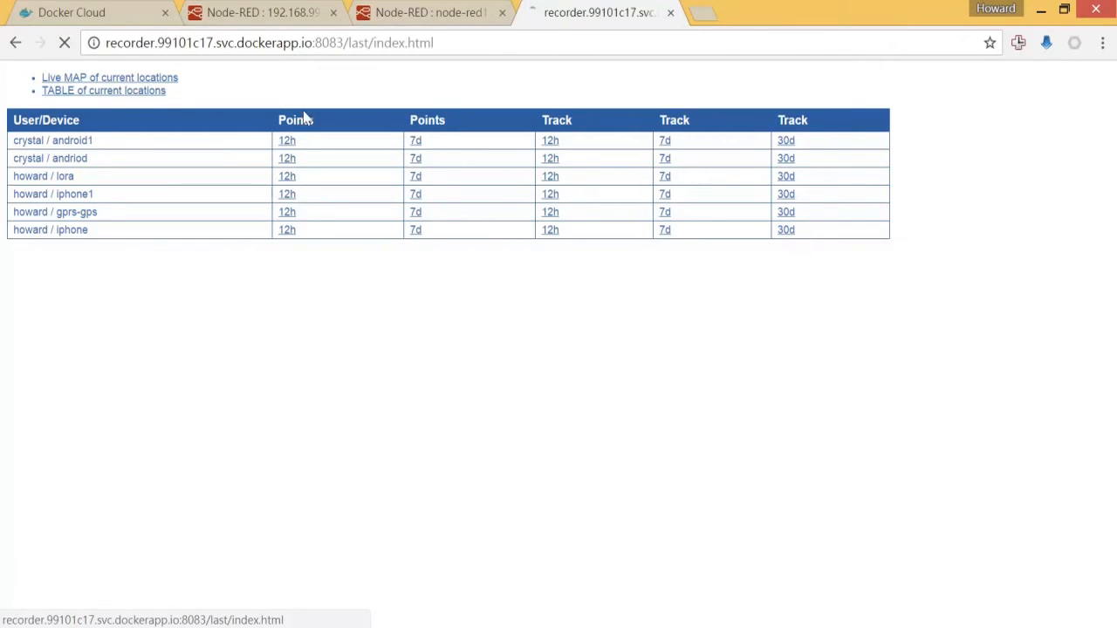
pyautogui.click(110, 77)
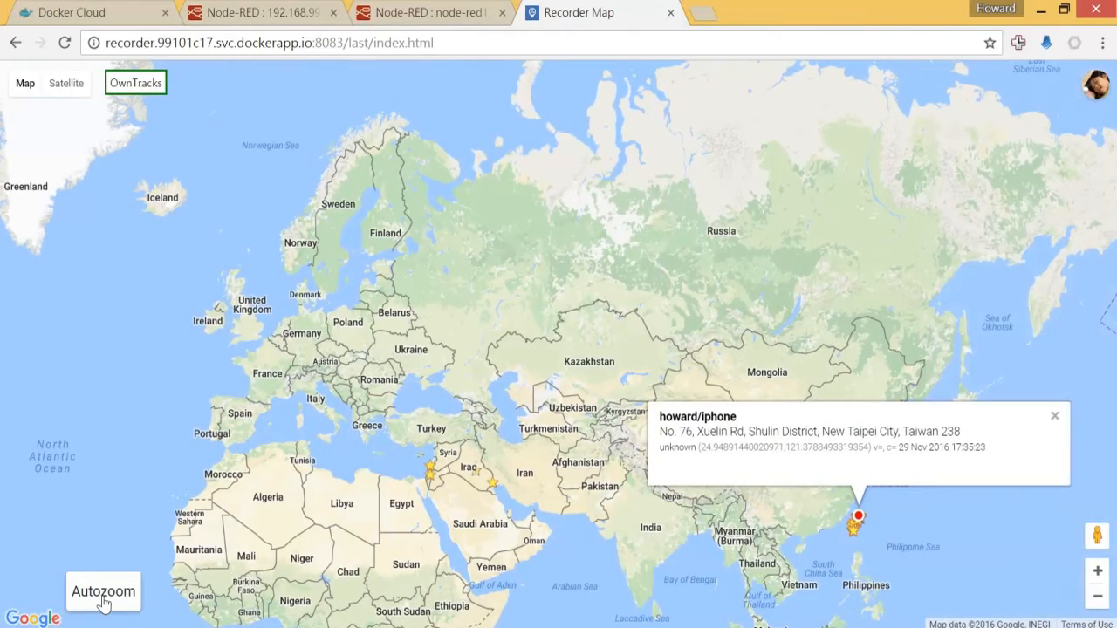
pyautogui.click(103, 590)
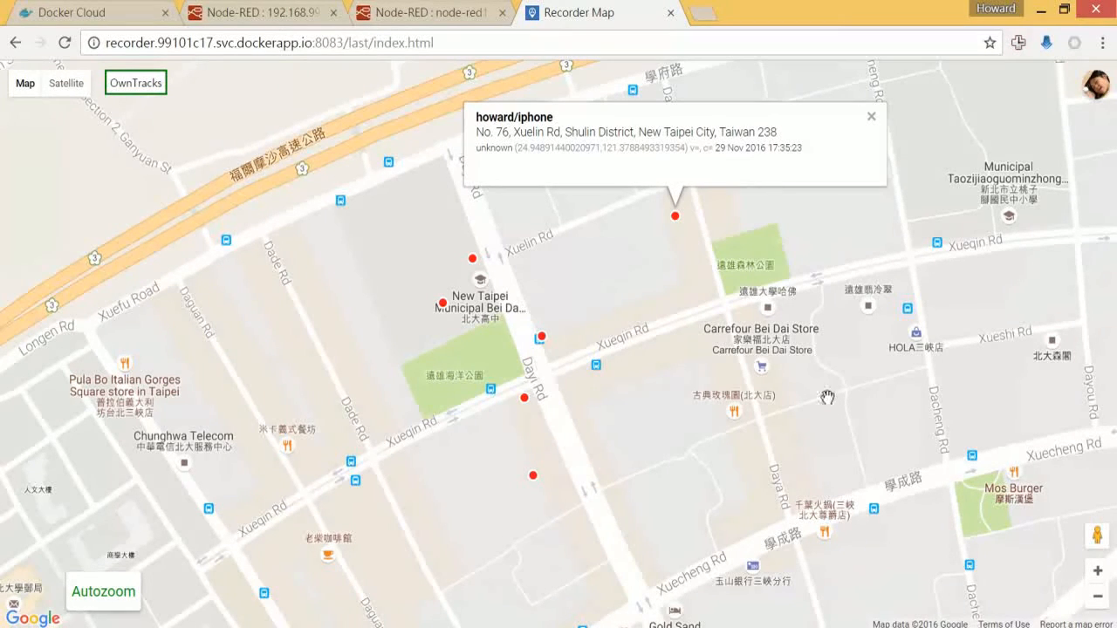
pyautogui.moveTo(541, 340)
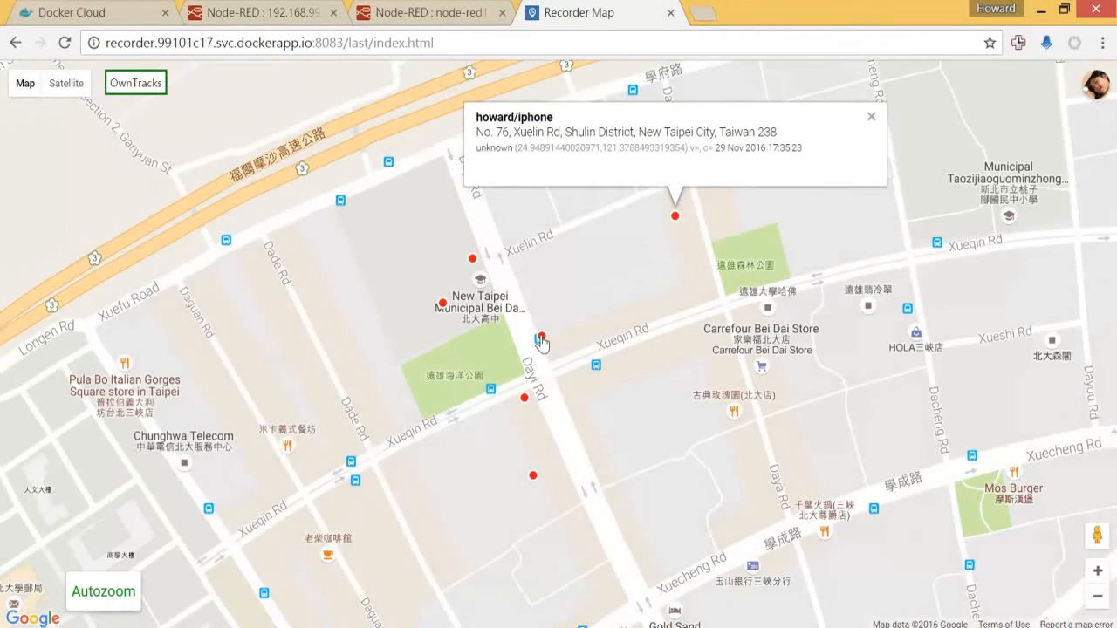
pyautogui.click(541, 339)
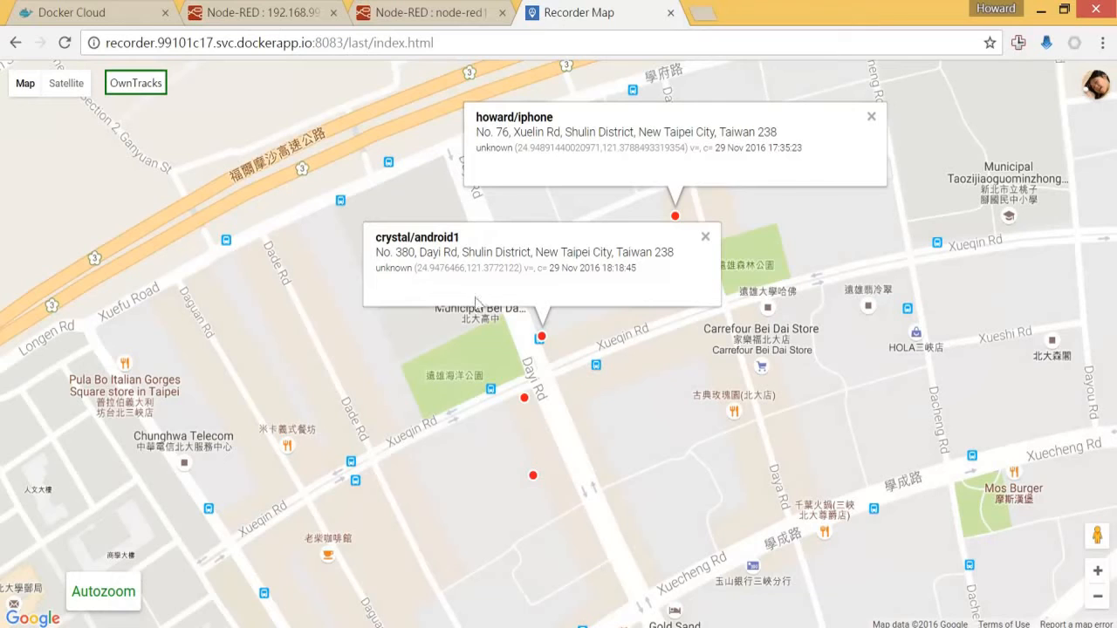
pyautogui.moveTo(417, 309)
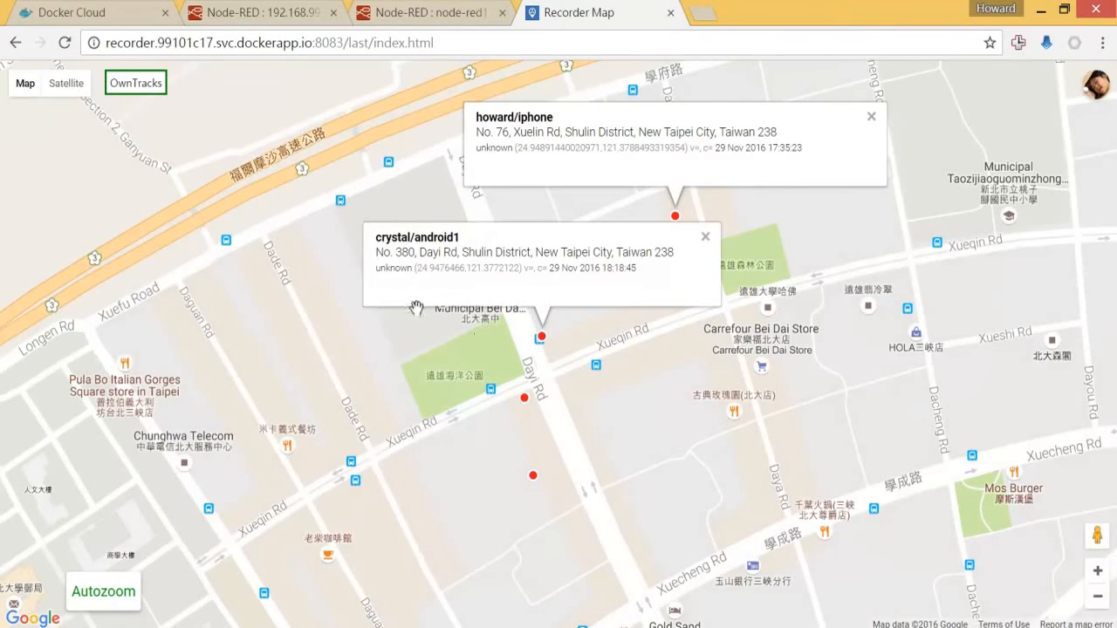
pyautogui.moveTo(644, 300)
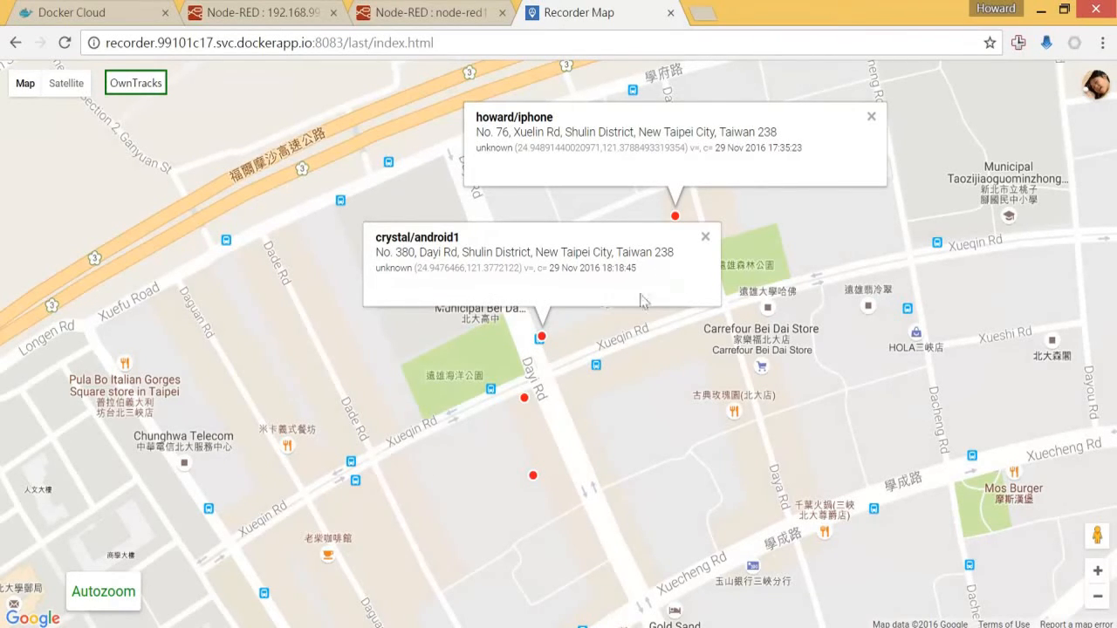
pyautogui.moveTo(707, 241)
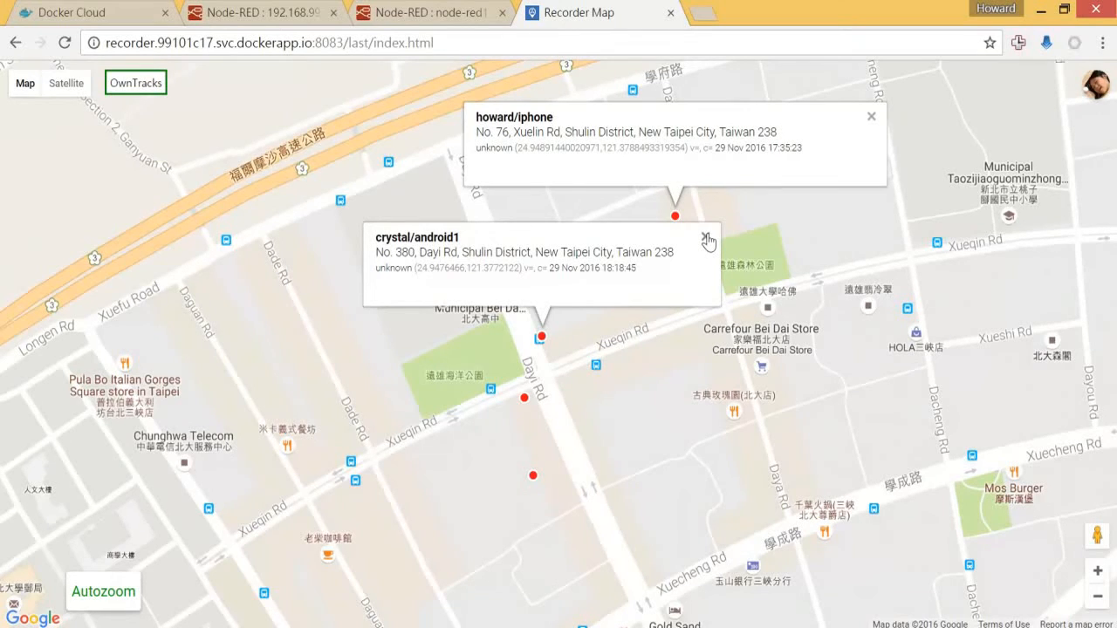
pyautogui.click(707, 237)
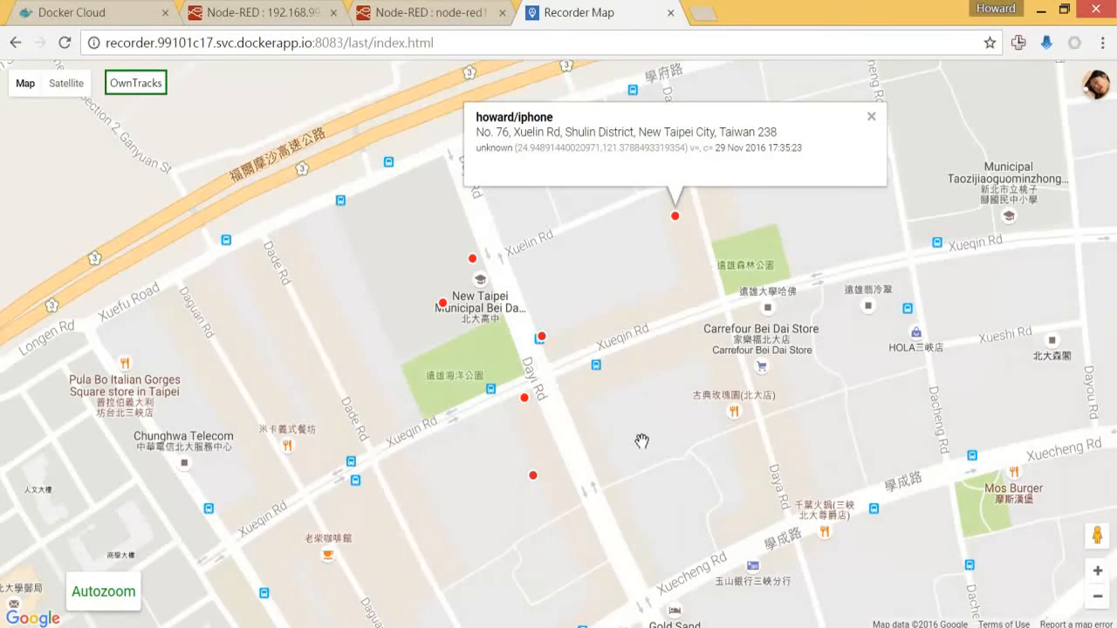